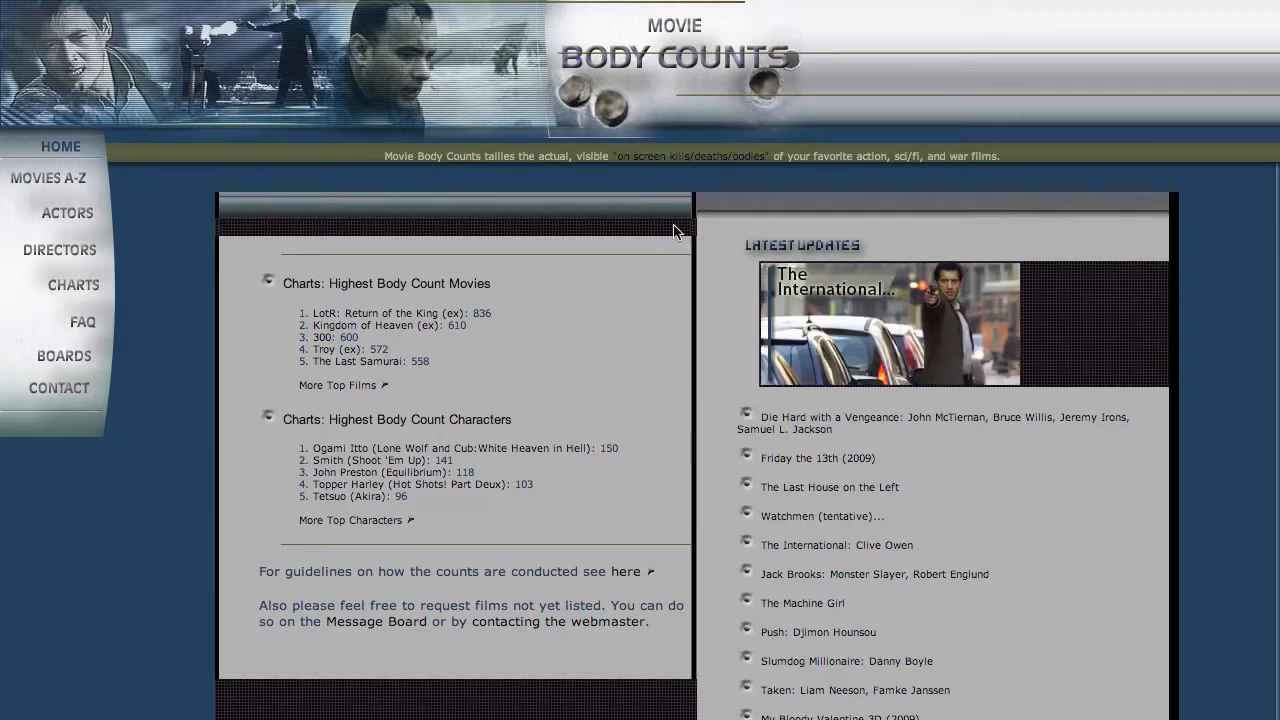
{"action": "mouse_move", "coordinate": [48, 178]}
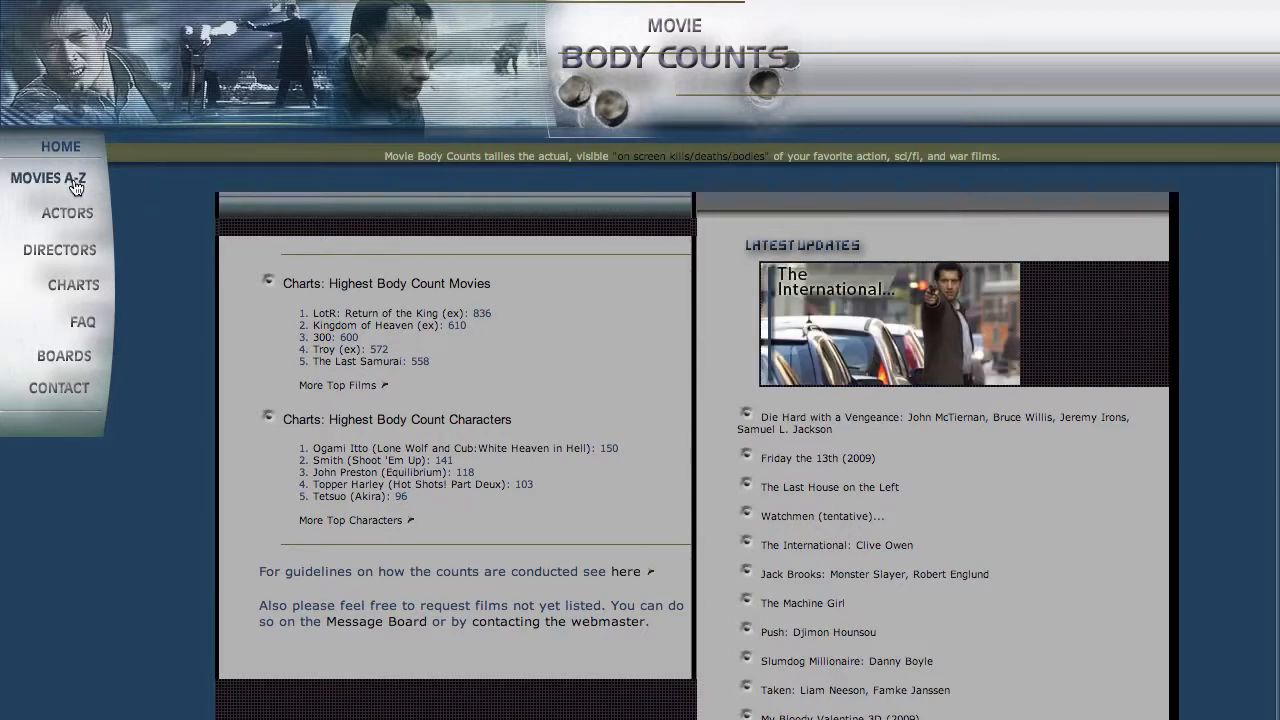
Go to Movies A-Z and list the counted films starting with B.
{"action": "left_click", "coordinate": [48, 180]}
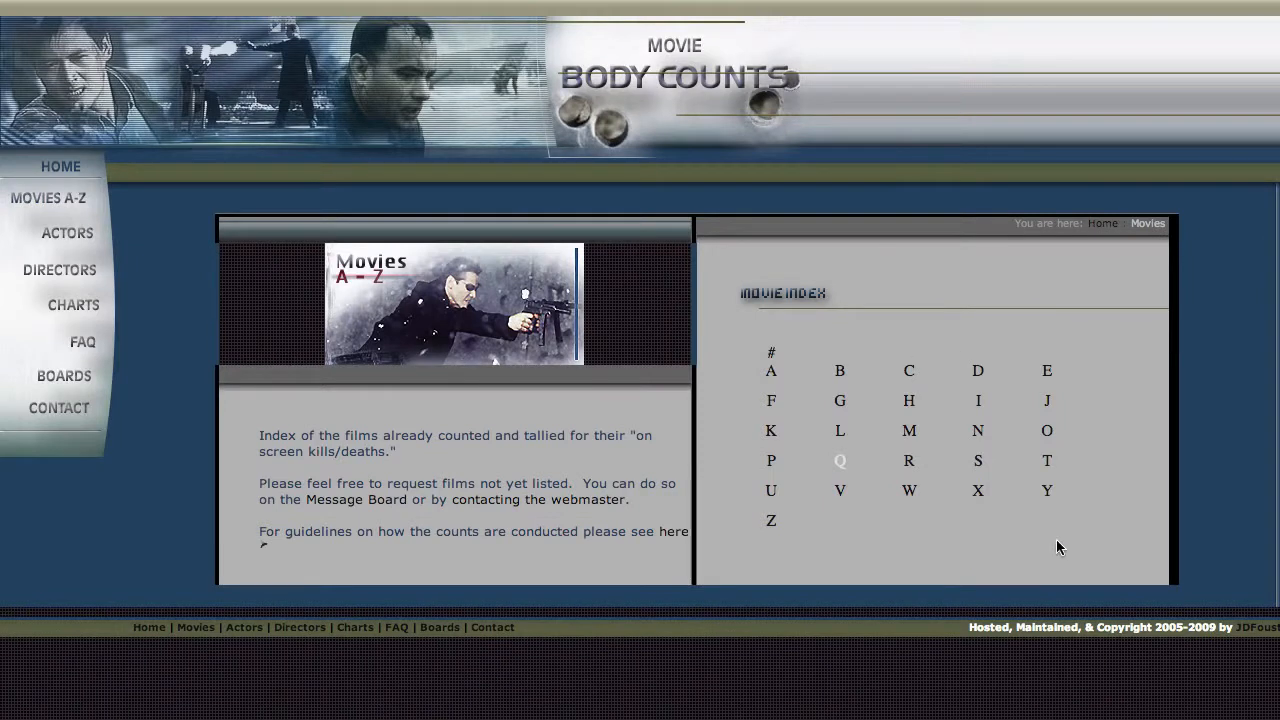
{"action": "mouse_move", "coordinate": [836, 372]}
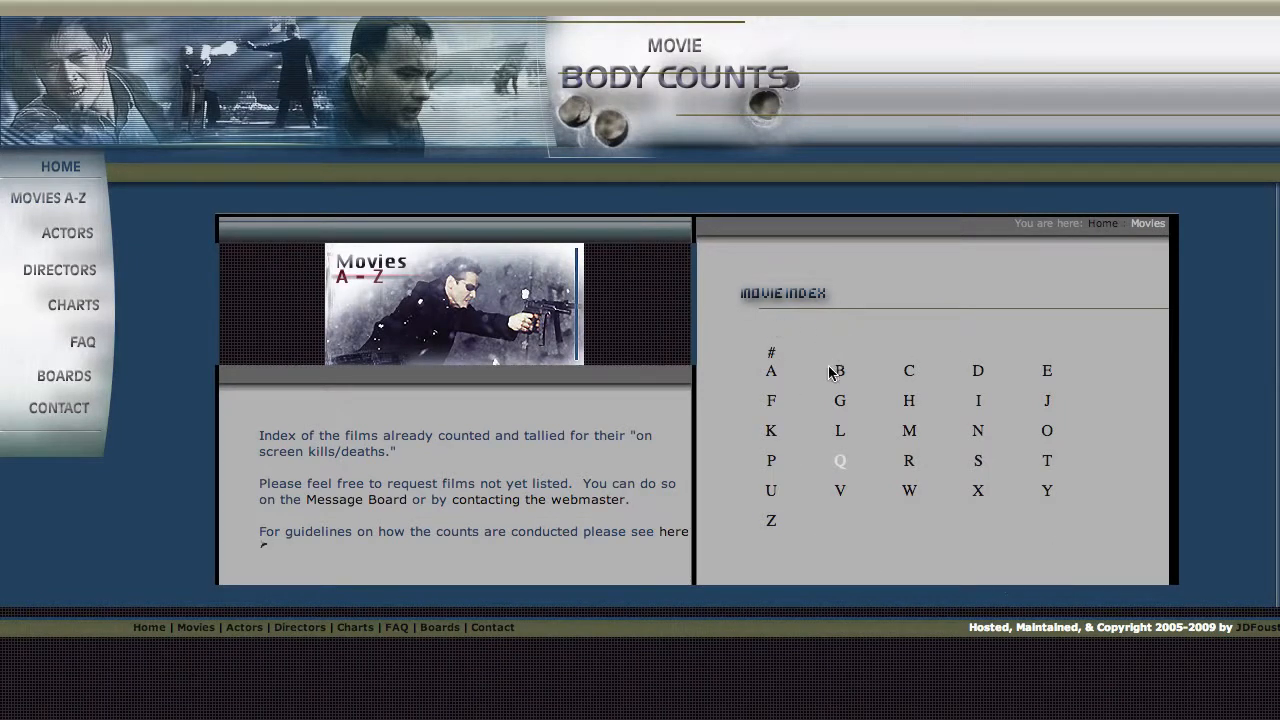
{"action": "left_click", "coordinate": [840, 370]}
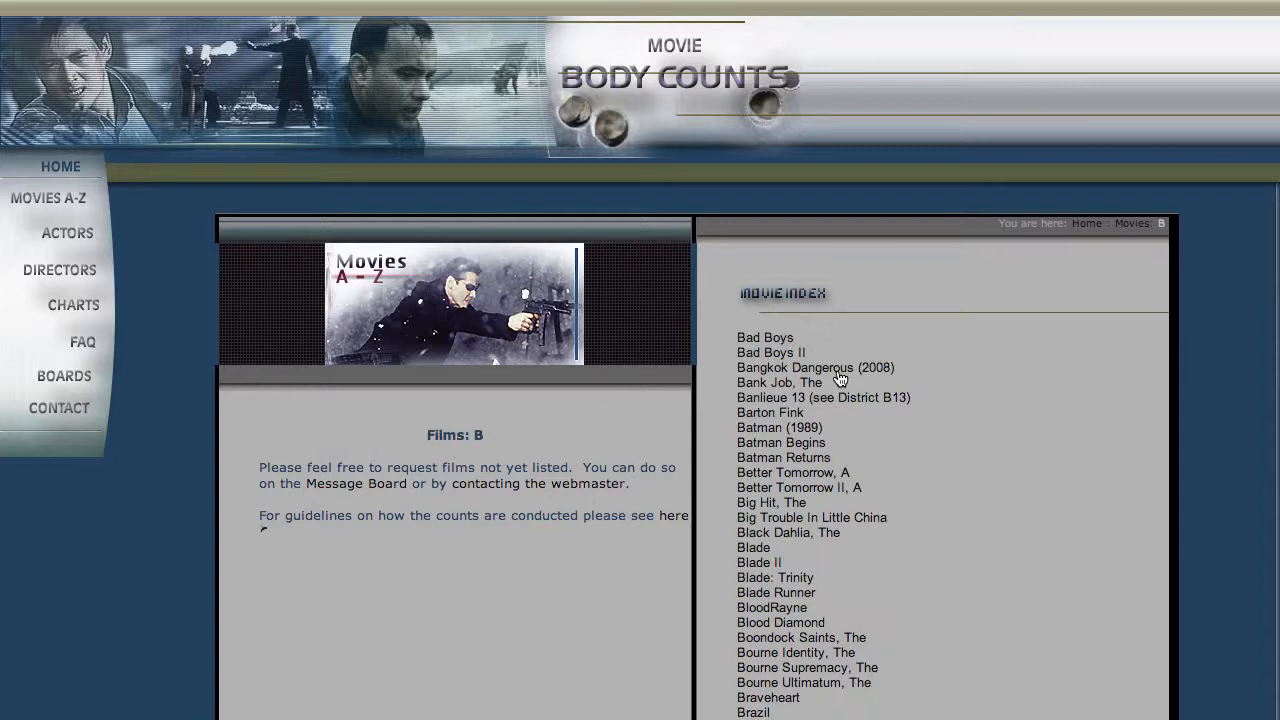
{"action": "scroll", "scroll_direction": "down", "scroll_amount": 3}
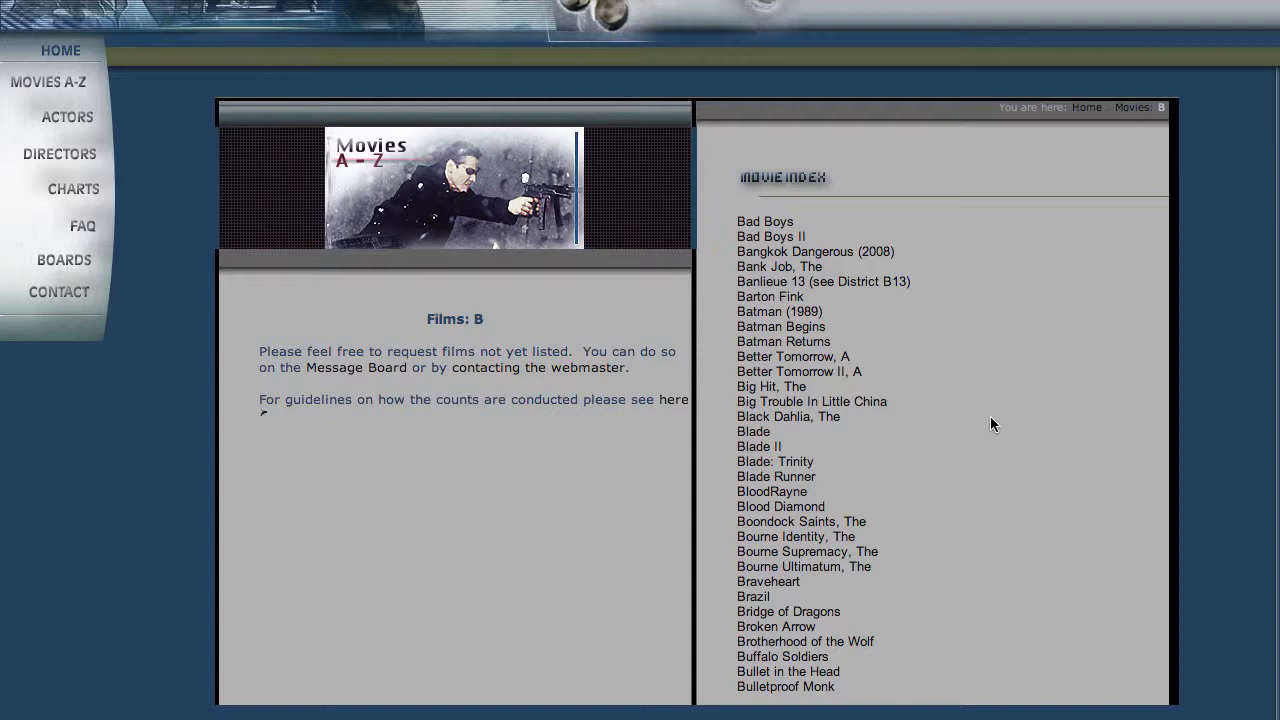
{"action": "mouse_move", "coordinate": [836, 588]}
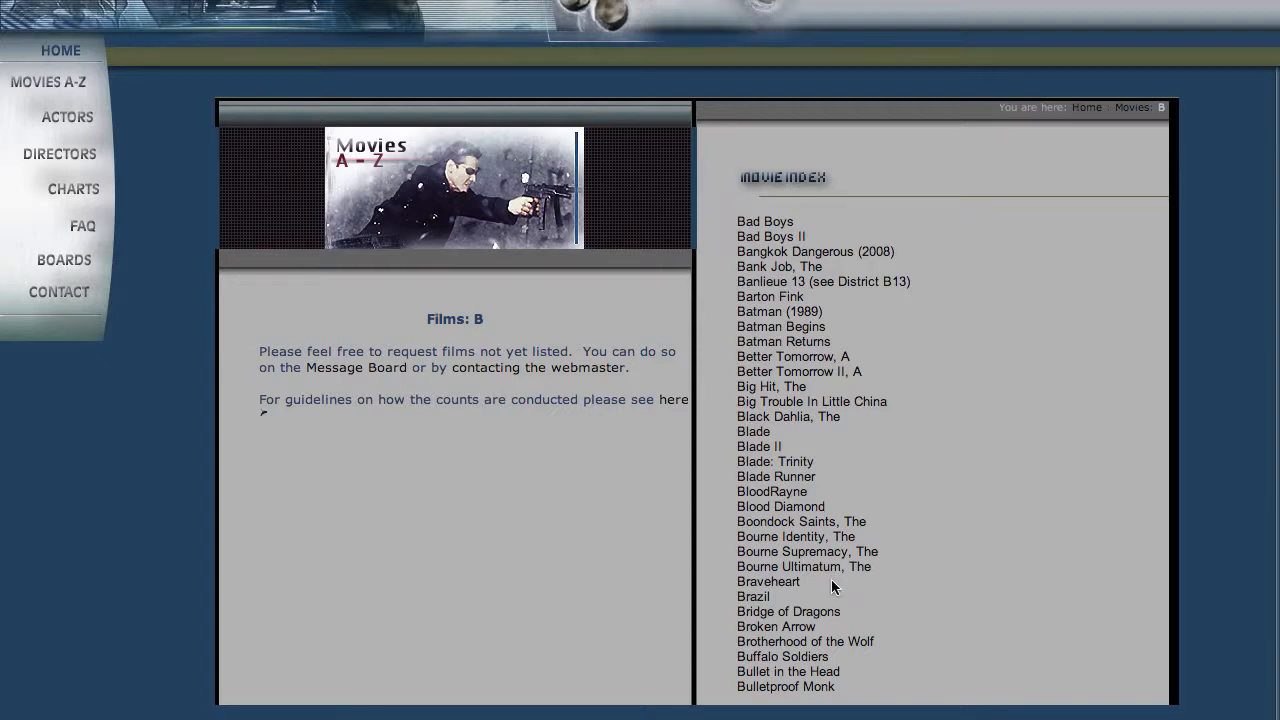
{"action": "mouse_move", "coordinate": [768, 582]}
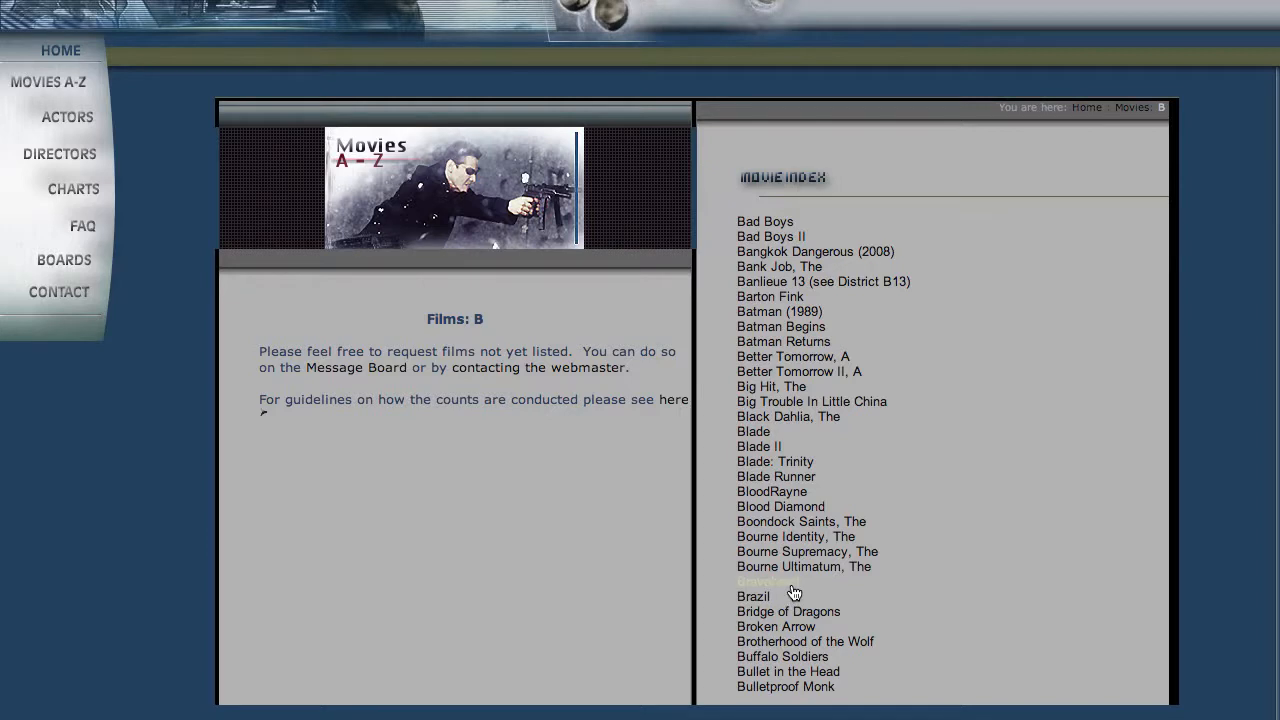
Open Braveheart from the B list, showing its 184 entire-film count and IMDb link.
{"action": "left_click", "coordinate": [764, 580]}
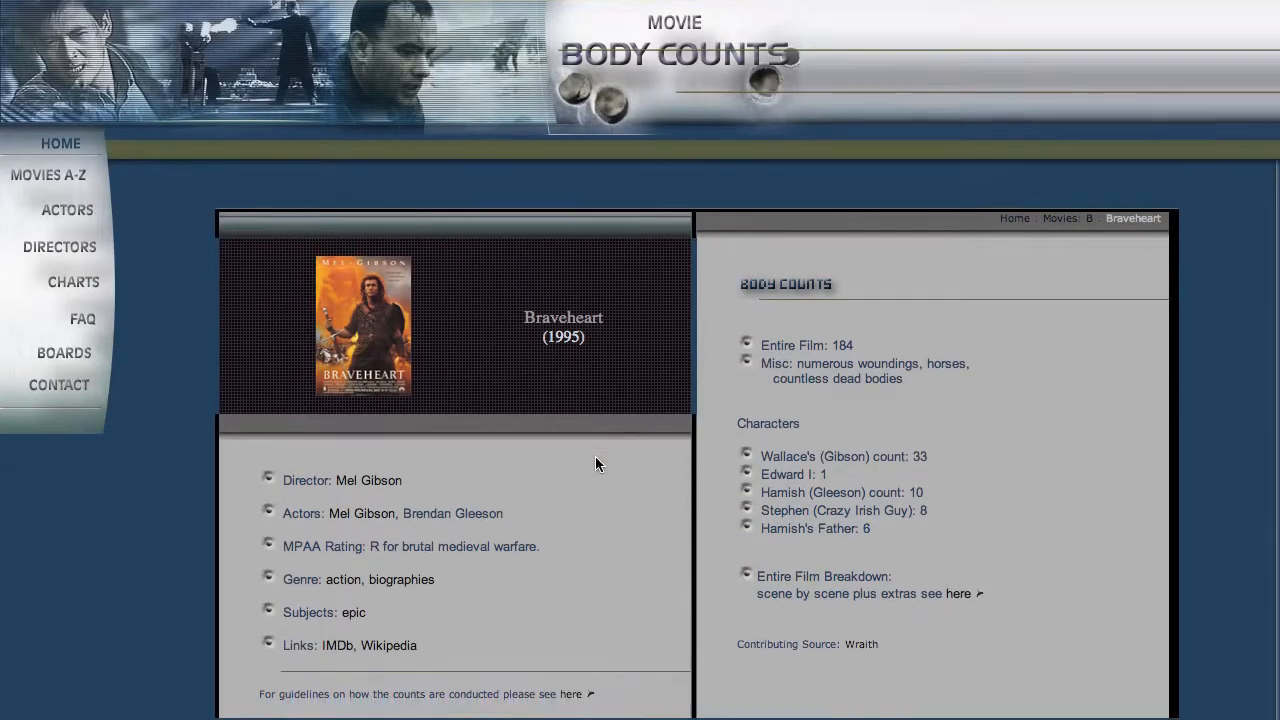
{"action": "scroll", "scroll_direction": "down", "scroll_amount": 3}
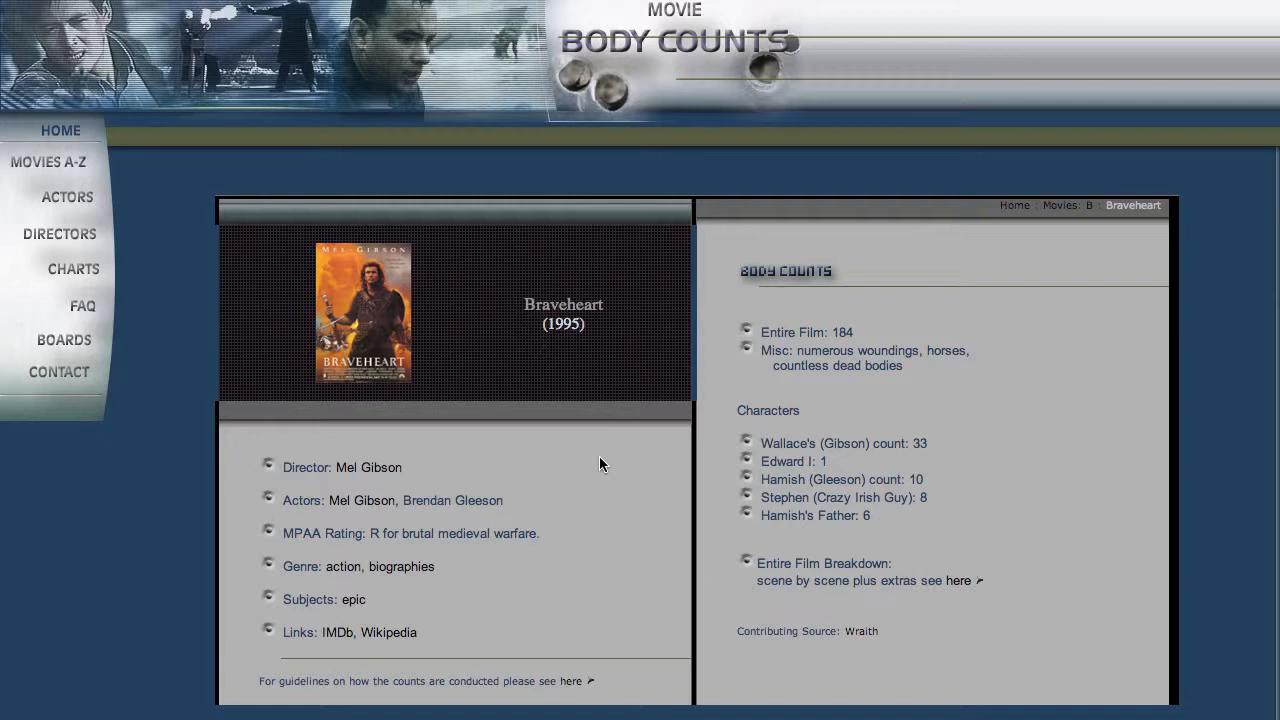
{"action": "mouse_move", "coordinate": [496, 378]}
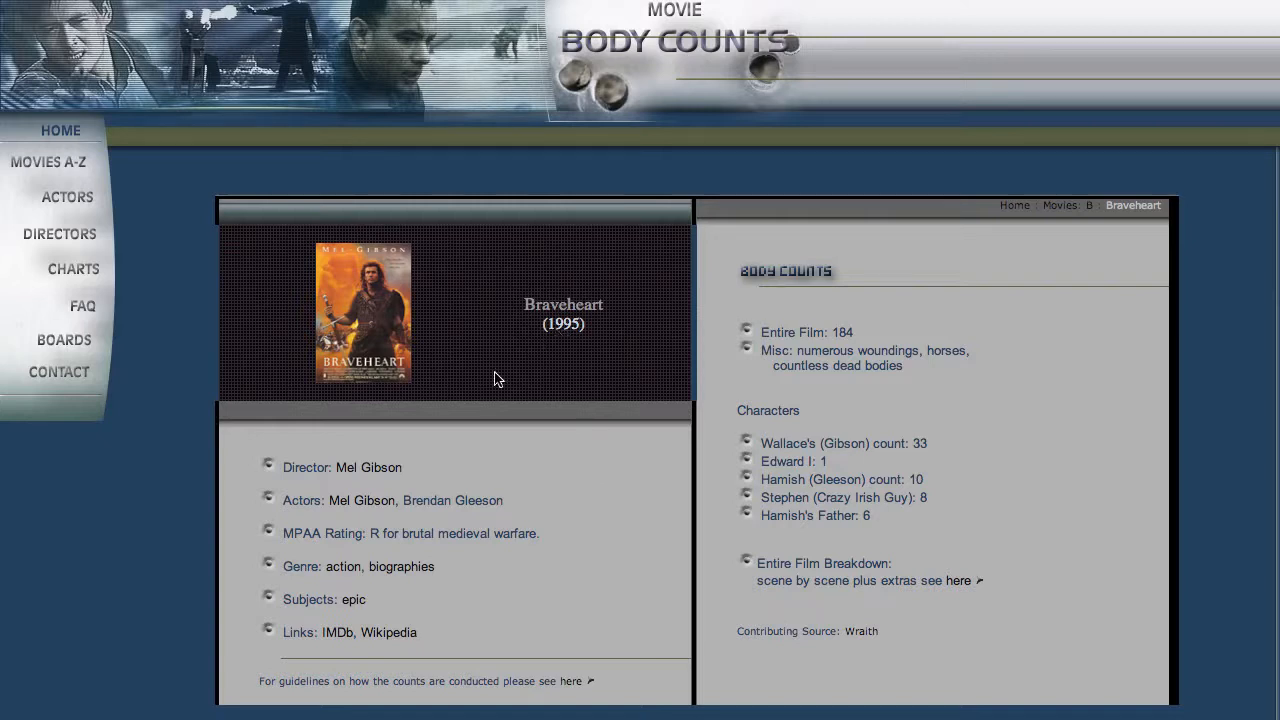
{"action": "mouse_move", "coordinate": [568, 486]}
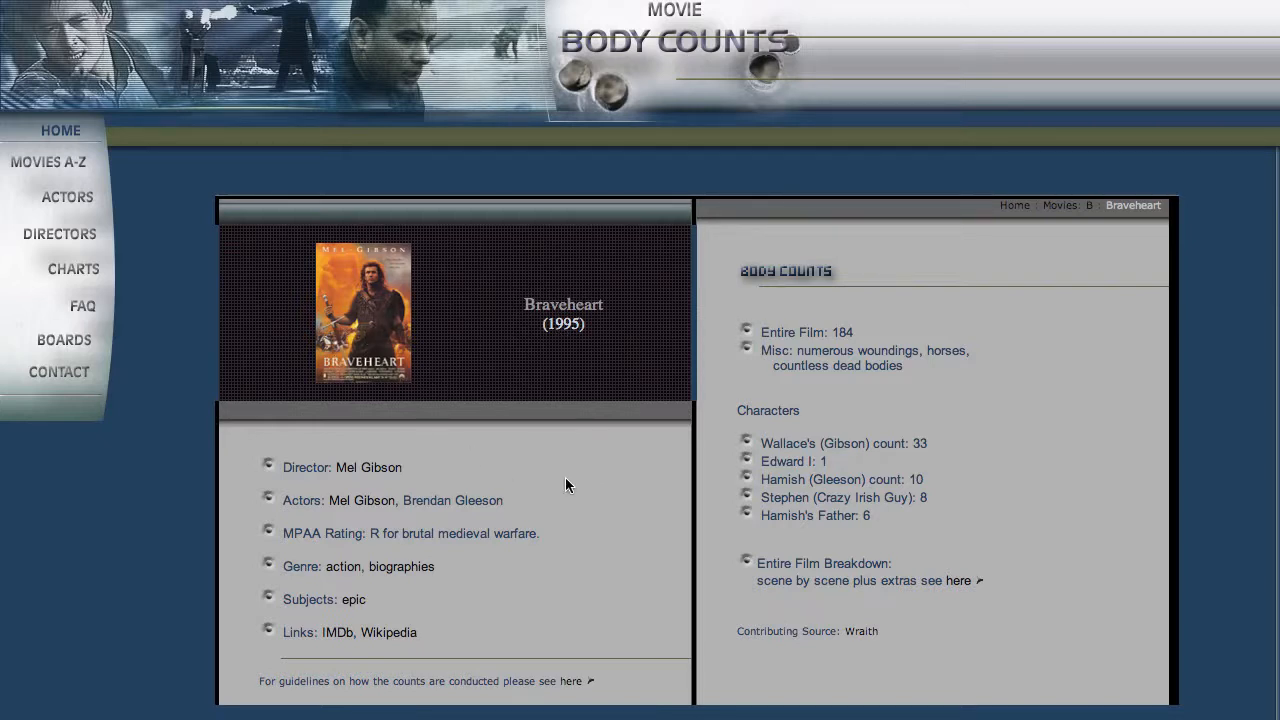
{"action": "mouse_move", "coordinate": [612, 500]}
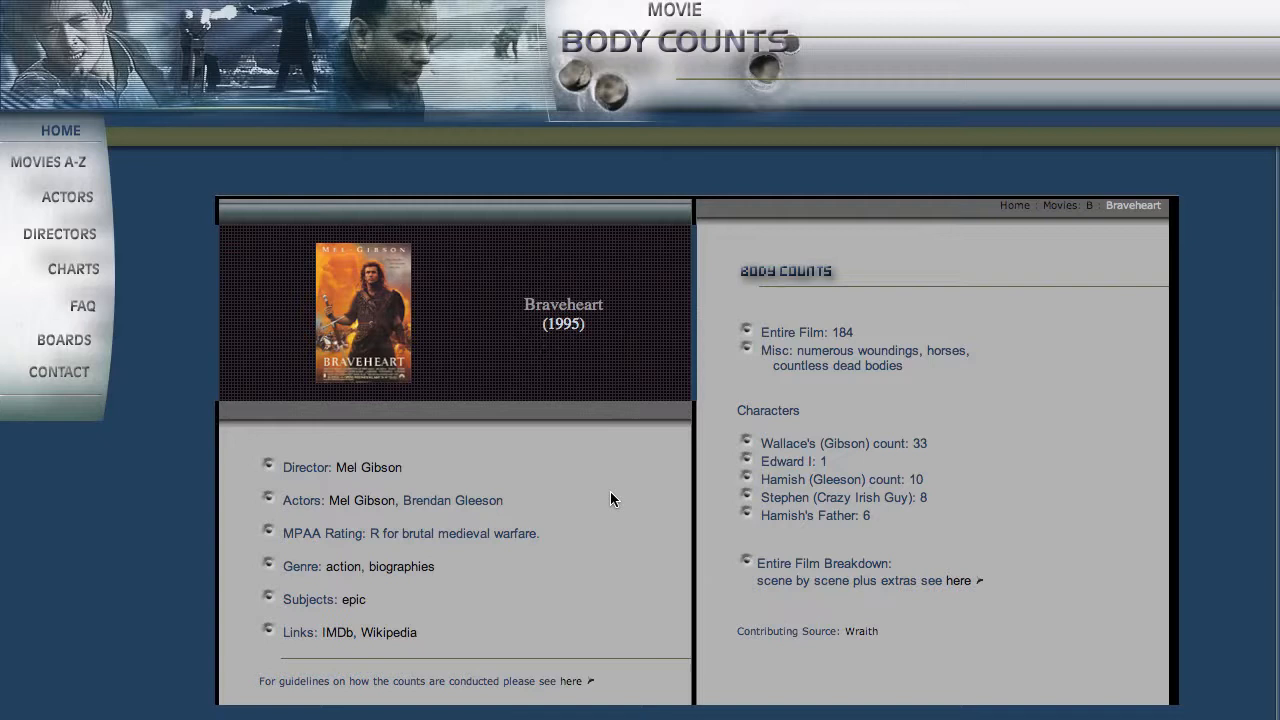
{"action": "mouse_move", "coordinate": [740, 424]}
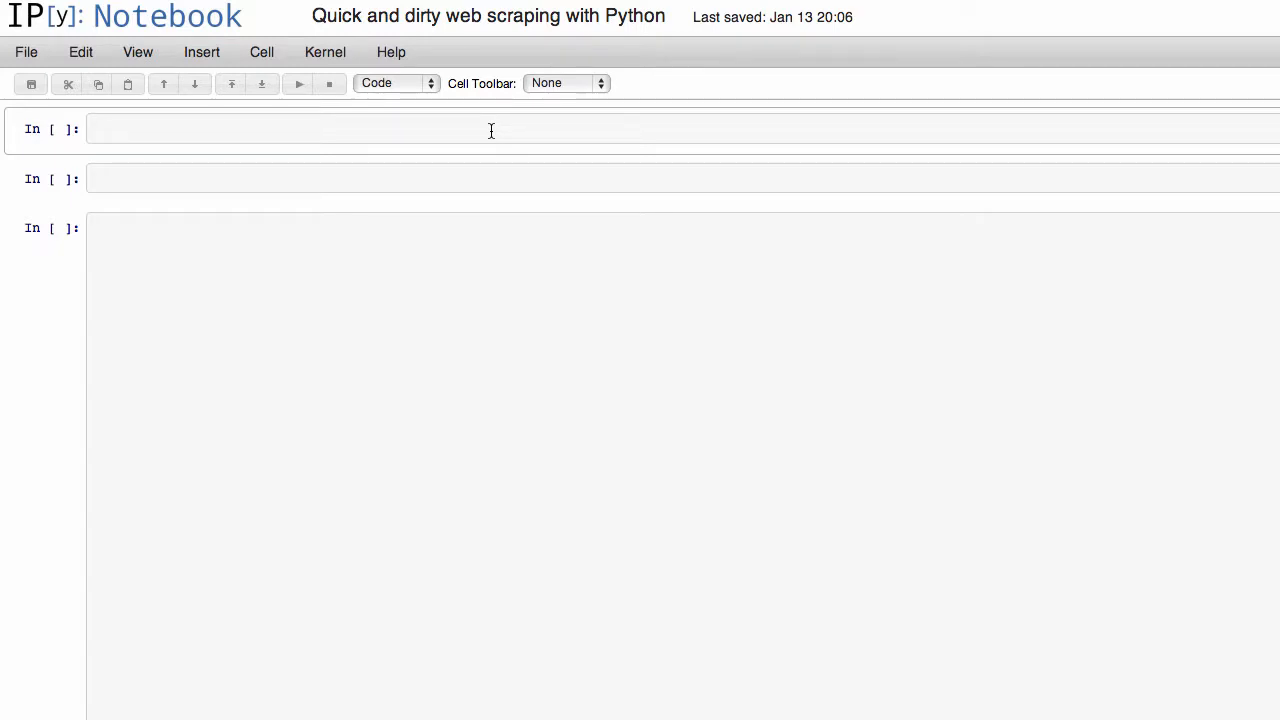
{"action": "type", "text": "i"}
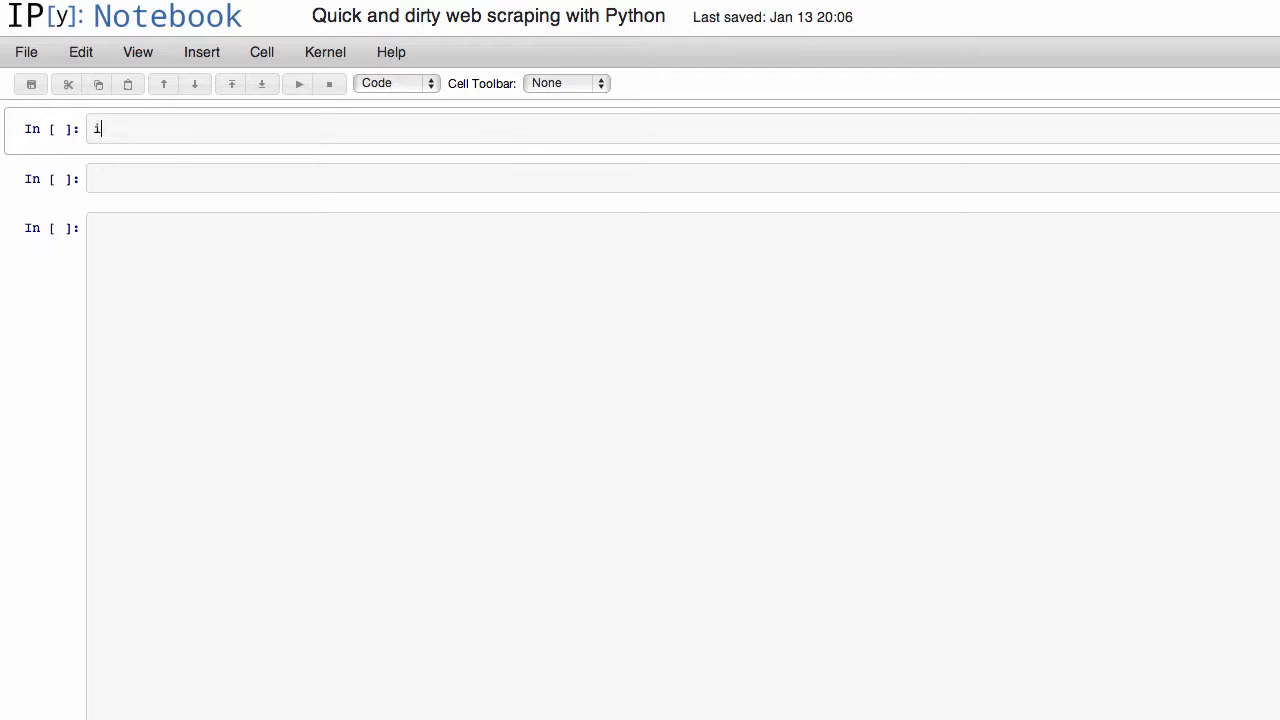
{"action": "type", "text": "mport urllib2"}
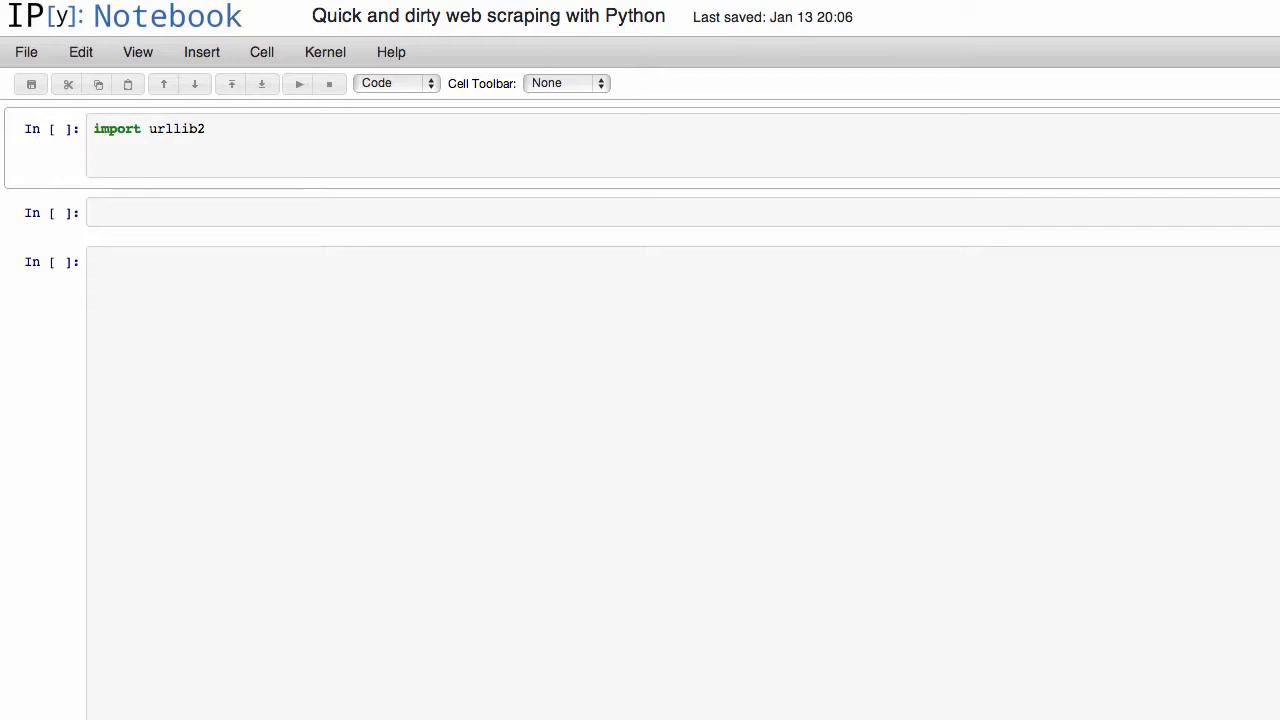
{"action": "type", "text": "print urllib2"}
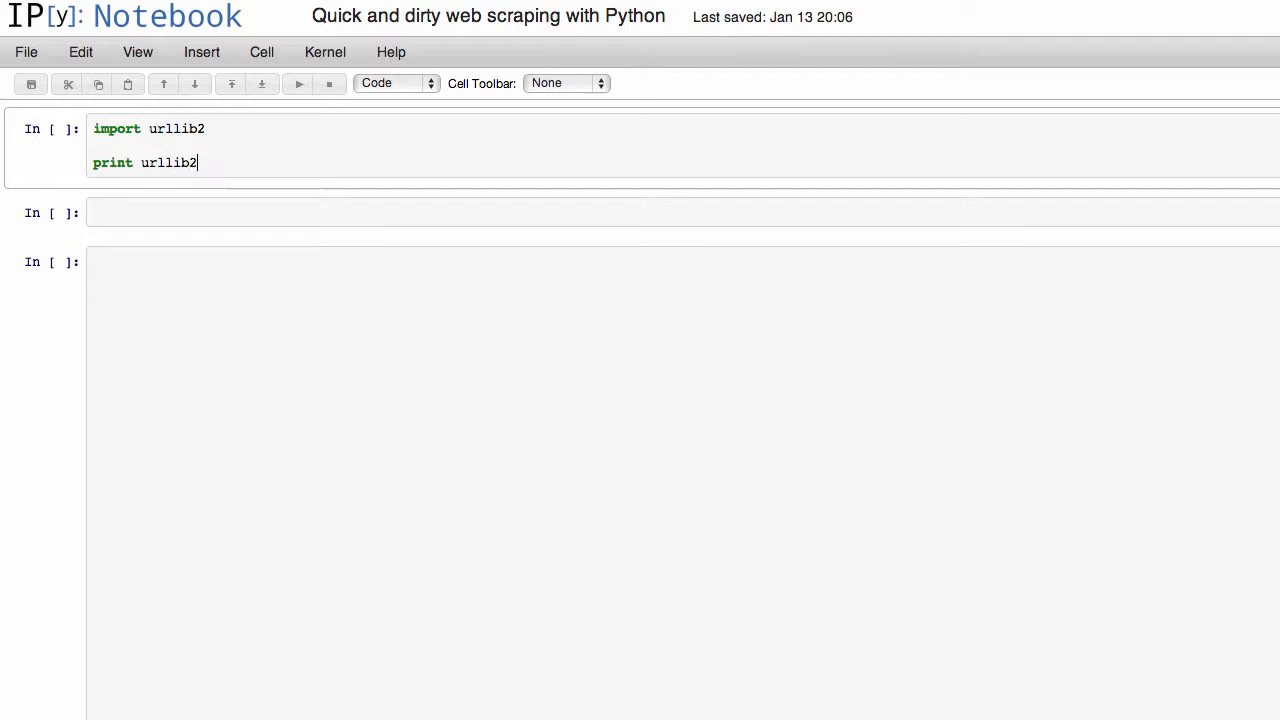
{"action": "type", "text": "."}
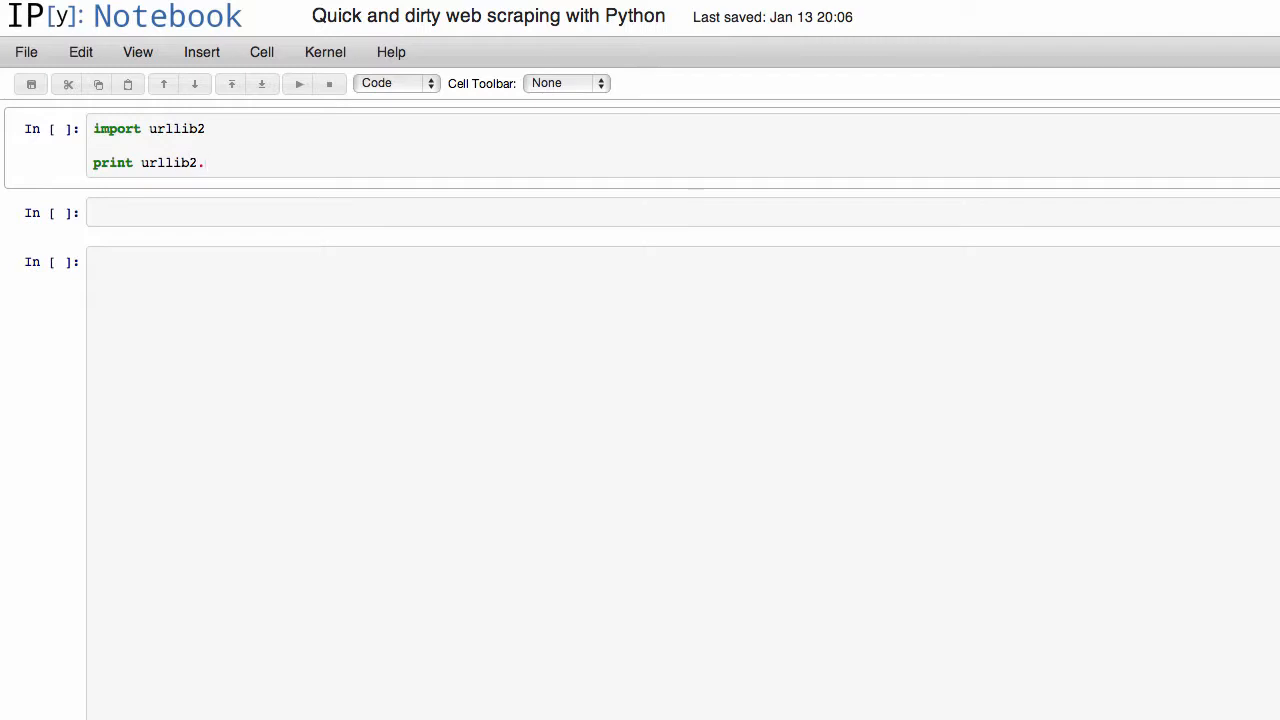
{"action": "type", "text": "urlopen"}
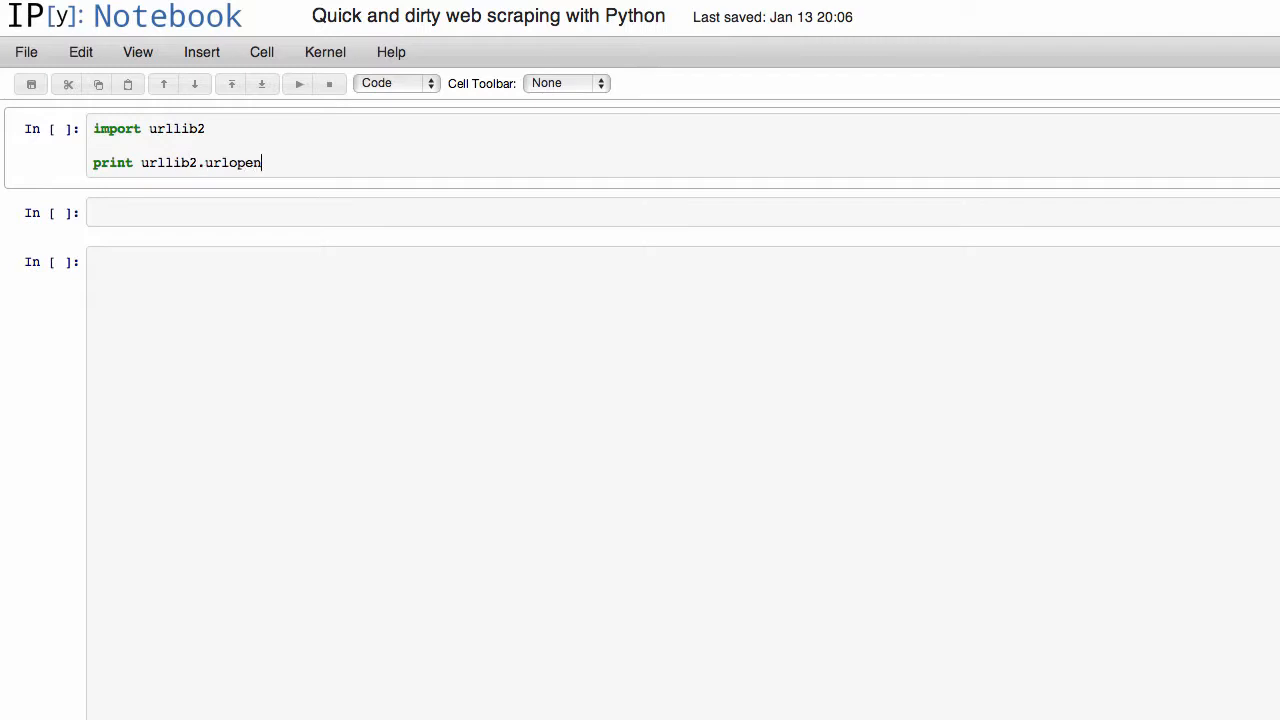
{"action": "type", "text": "(\"\")"}
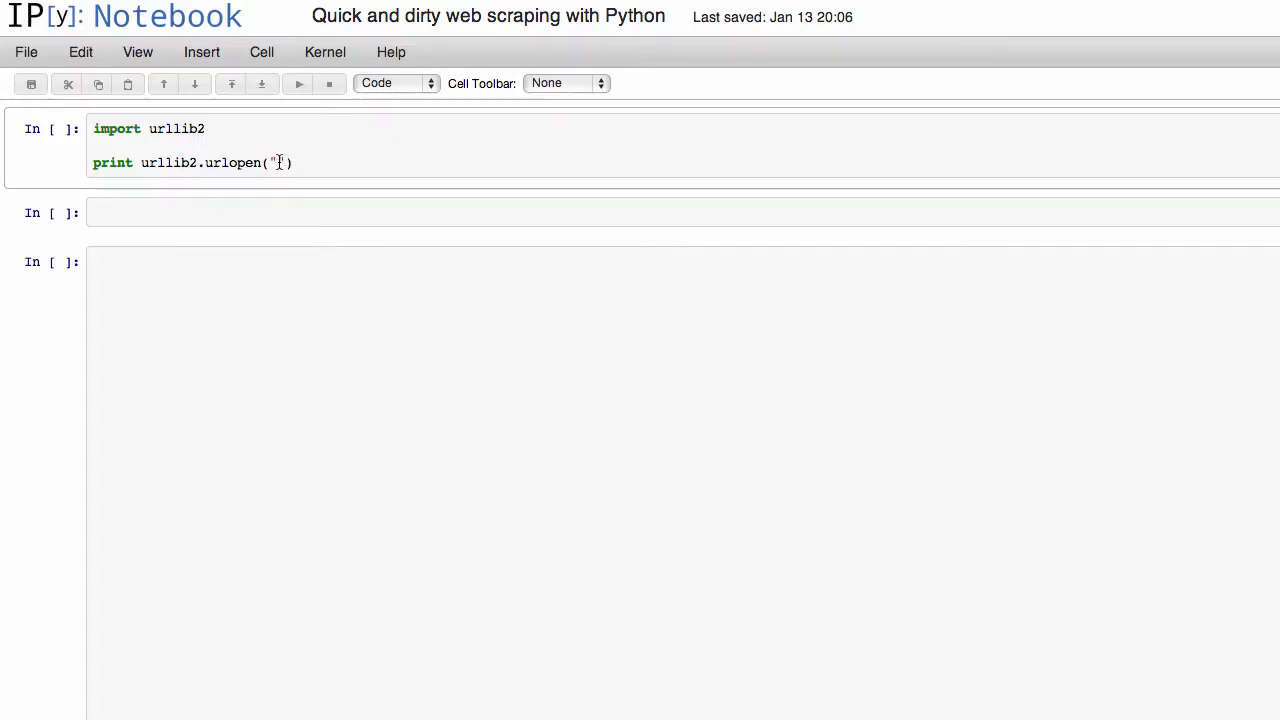
{"action": "type", "text": "http://www.moviebodycounts.com/Braveheart.htm"}
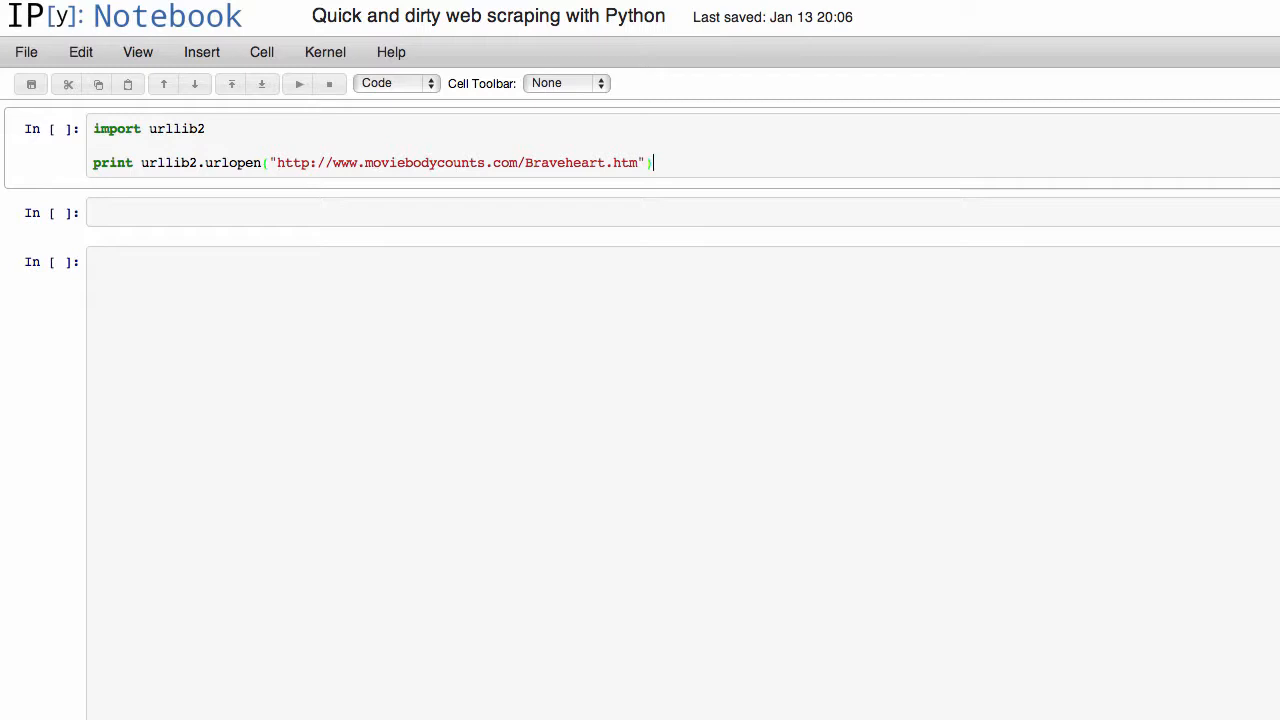
{"action": "type", "text": ".read()"}
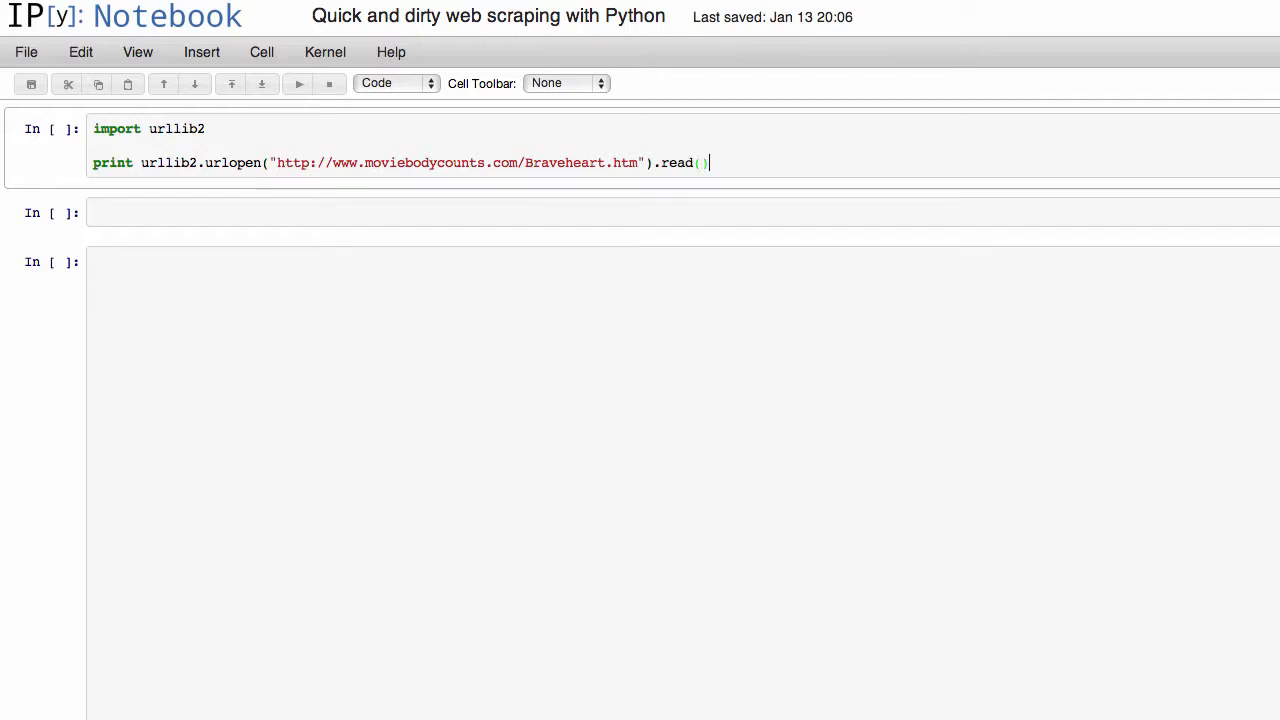
{"action": "key", "text": "shift+enter"}
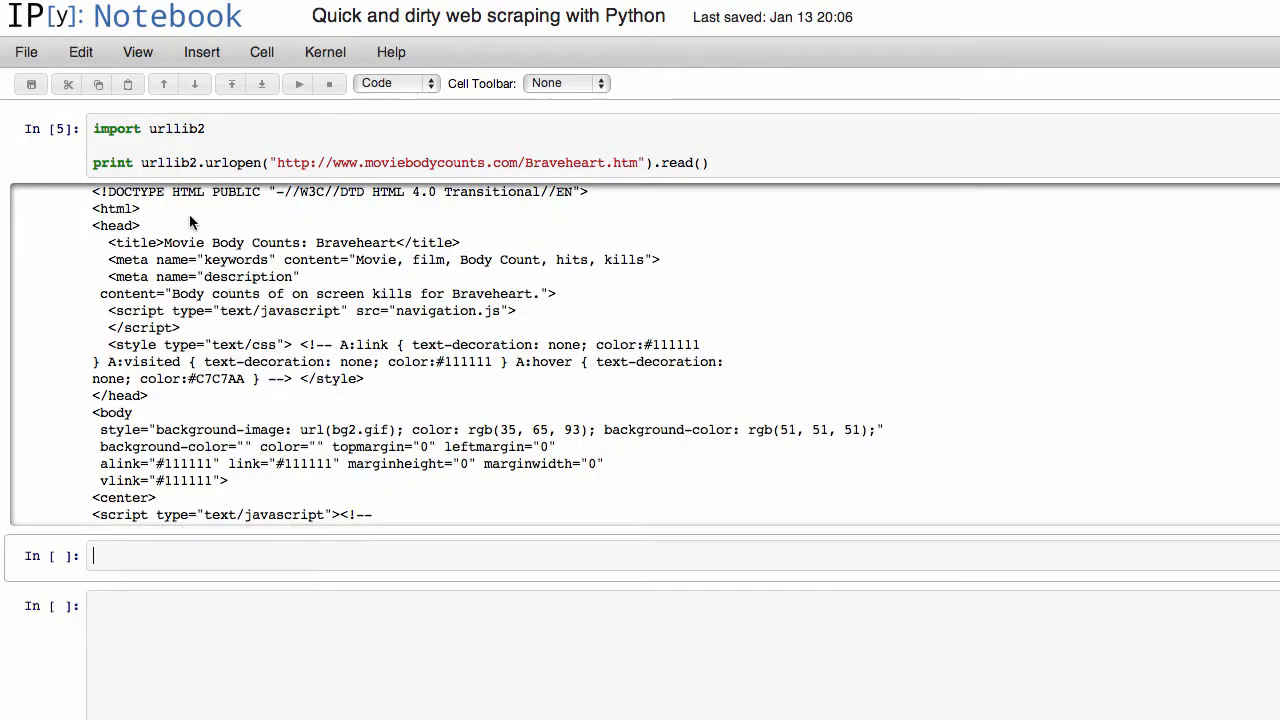
{"action": "scroll", "scroll_direction": "down", "scroll_amount": 3}
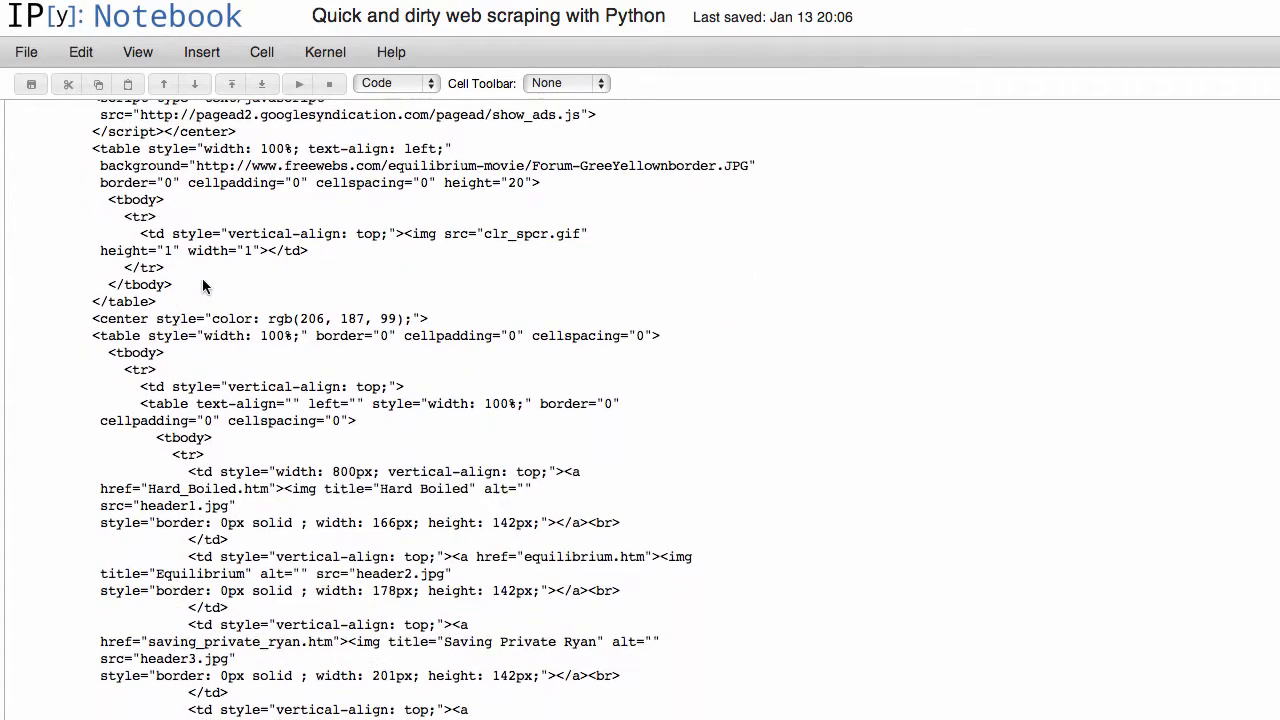
{"action": "scroll", "scroll_direction": "down", "scroll_amount": 3}
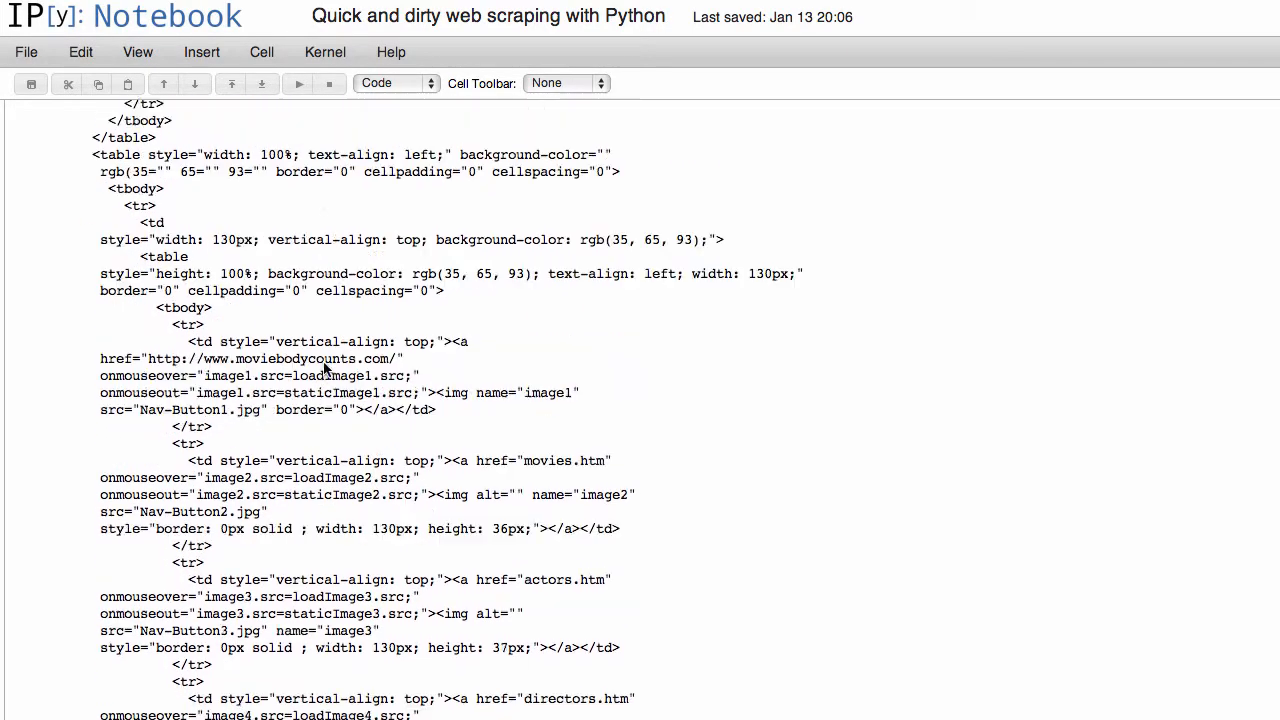
{"action": "scroll", "scroll_direction": "down", "scroll_amount": 3}
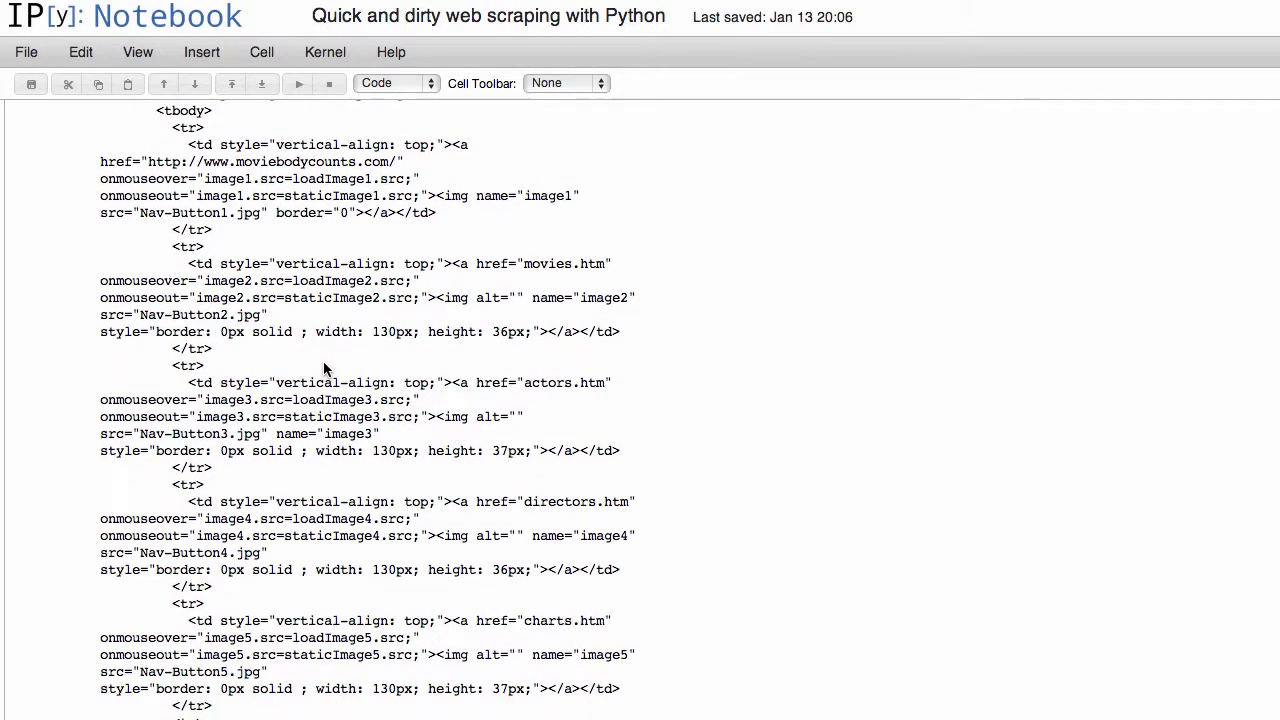
{"action": "scroll", "scroll_direction": "down", "scroll_amount": 3}
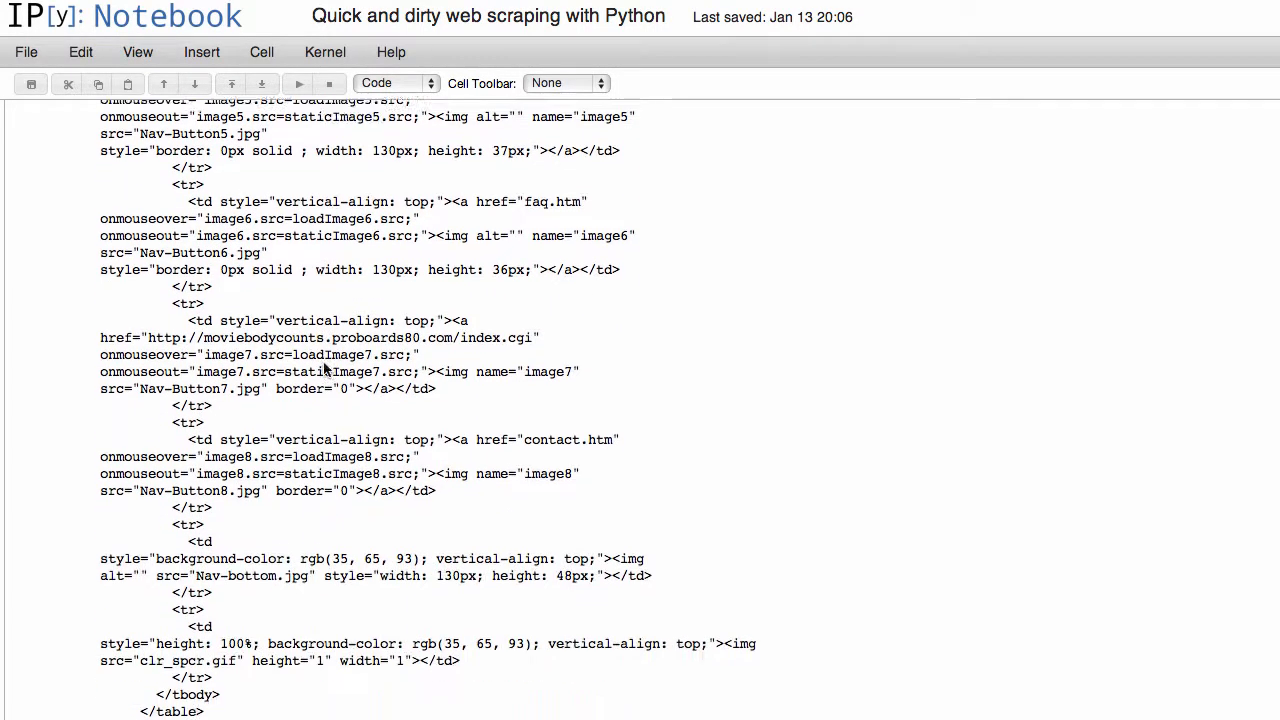
{"action": "scroll", "scroll_direction": "down", "scroll_amount": 3}
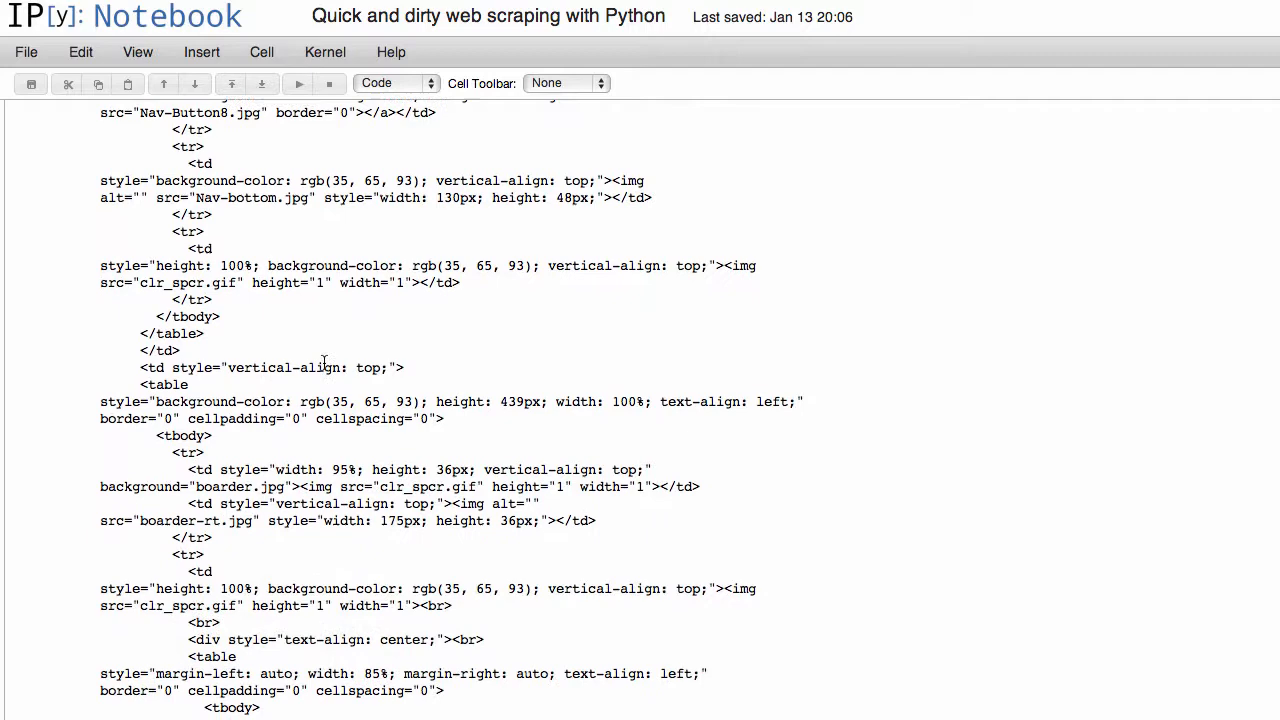
{"action": "scroll", "scroll_direction": "down", "scroll_amount": 3}
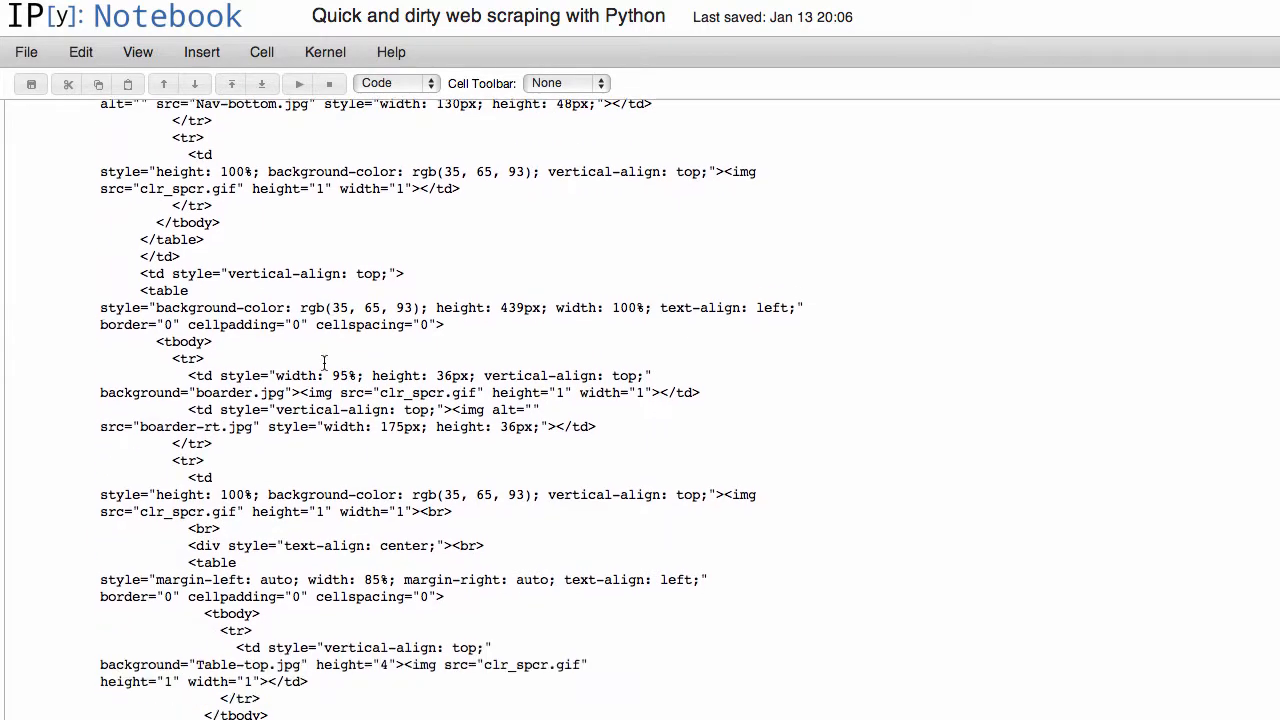
{"action": "scroll", "scroll_direction": "down", "scroll_amount": 3}
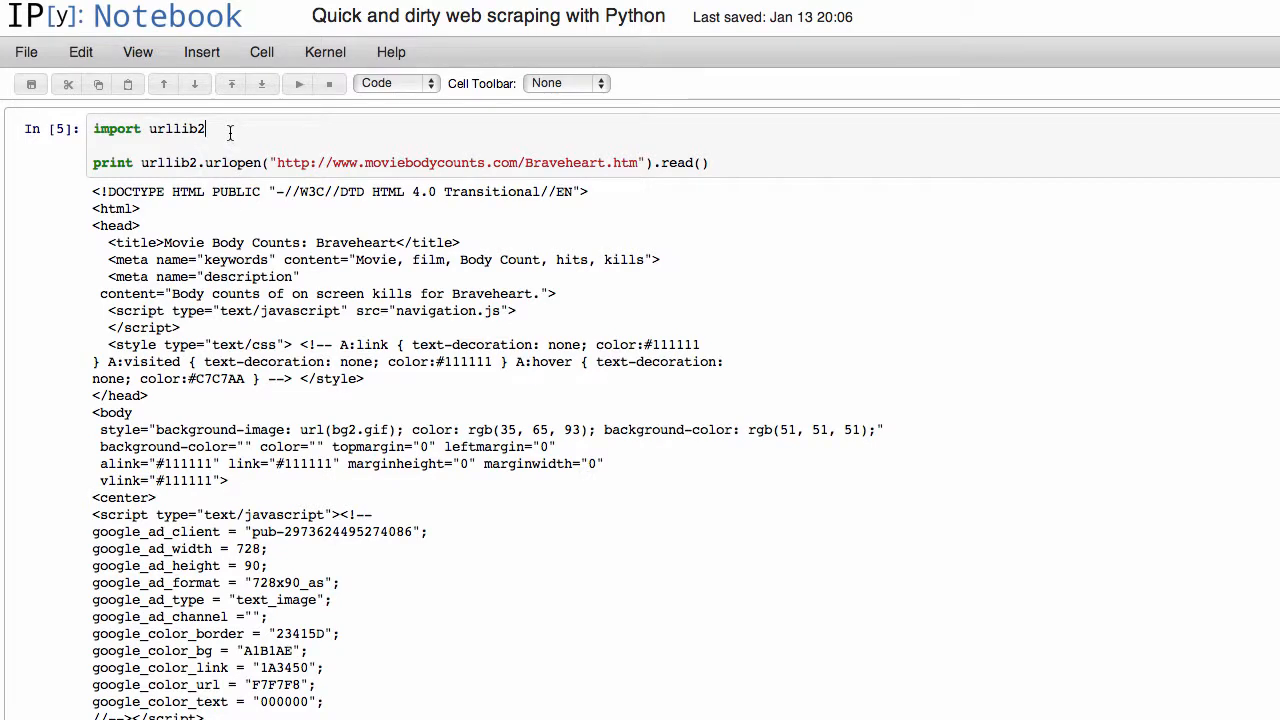
Import html2text, wrap the page read in html2text() and run to print plain text.
{"action": "type", "text": "import"}
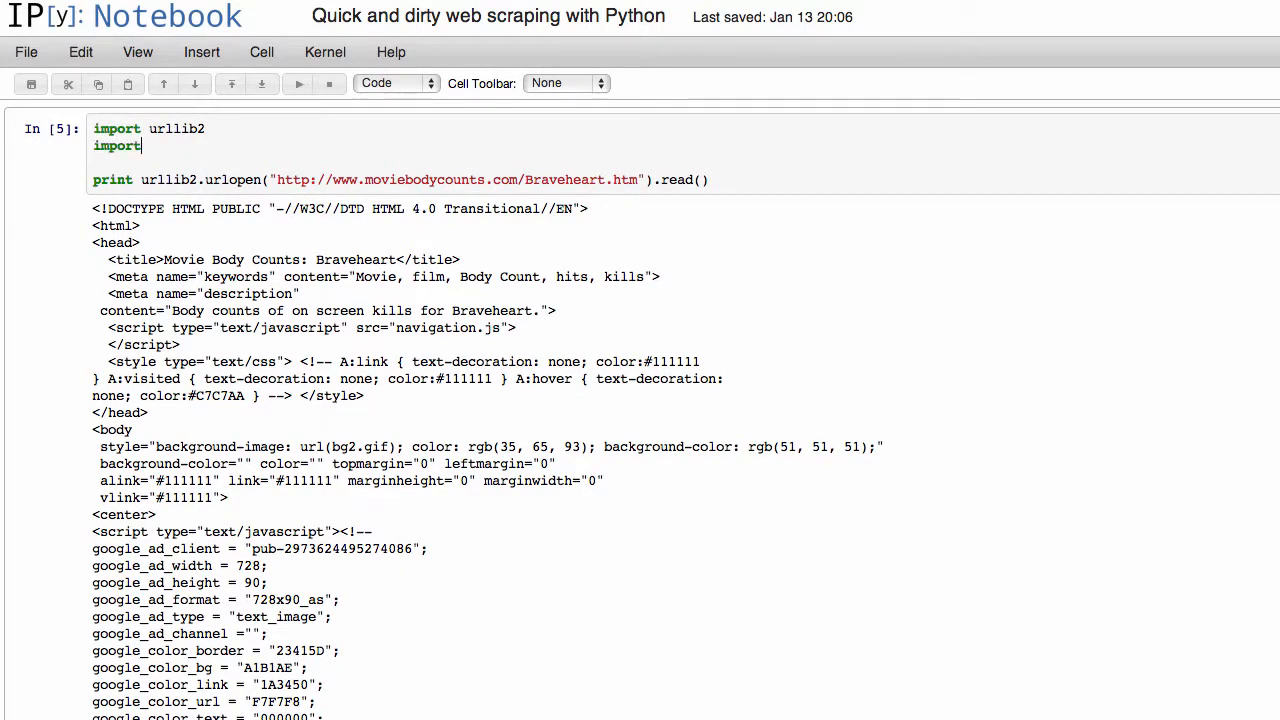
{"action": "type", "text": "html2text"}
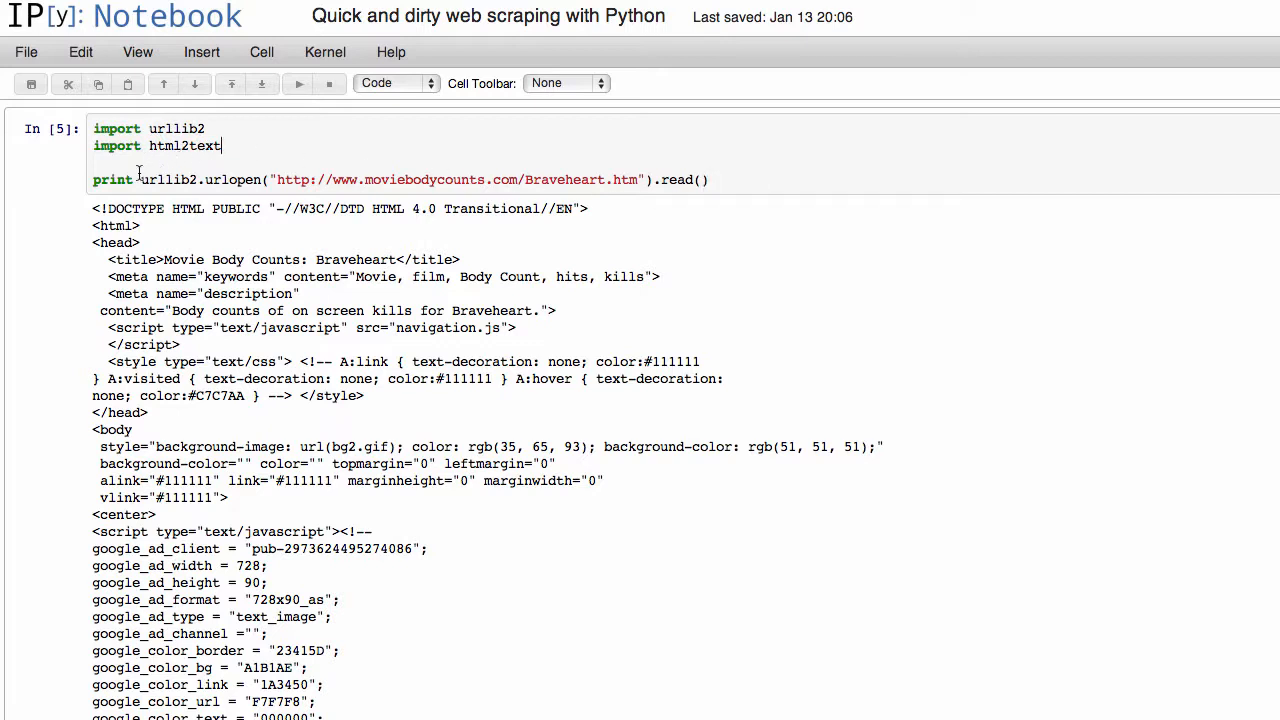
{"action": "type", "text": "htm"}
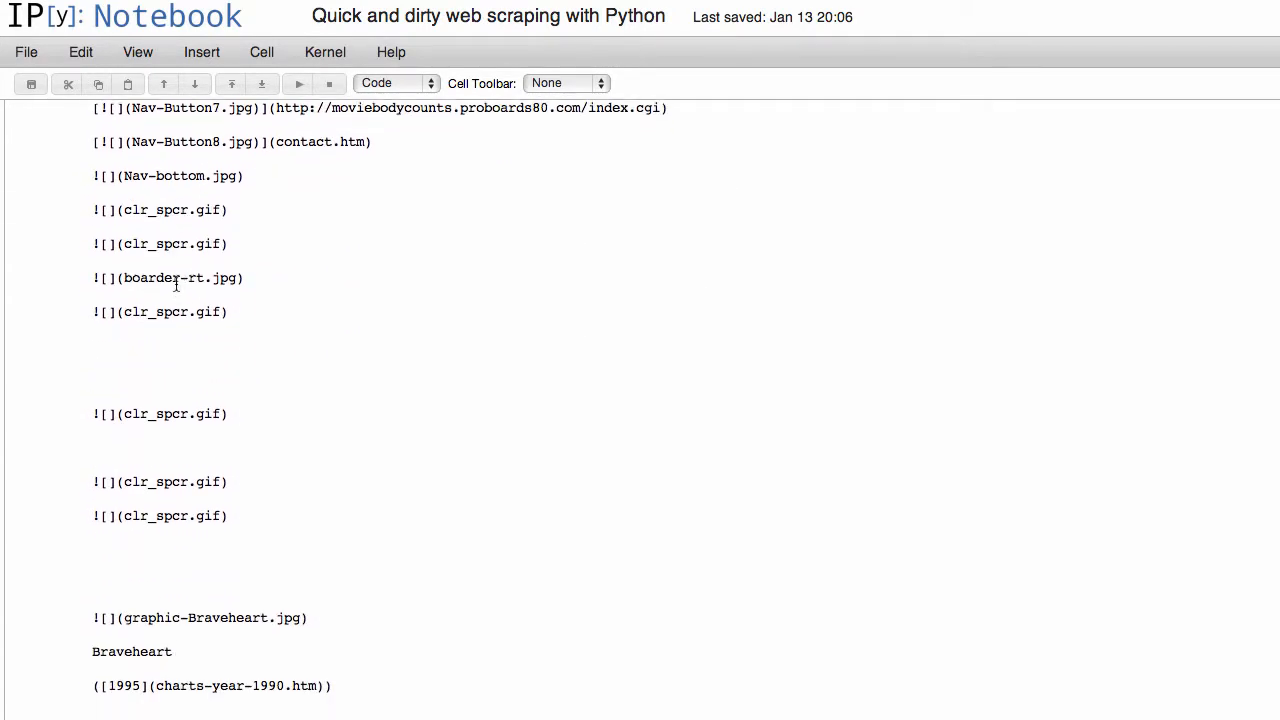
{"action": "scroll", "scroll_direction": "down", "scroll_amount": 3}
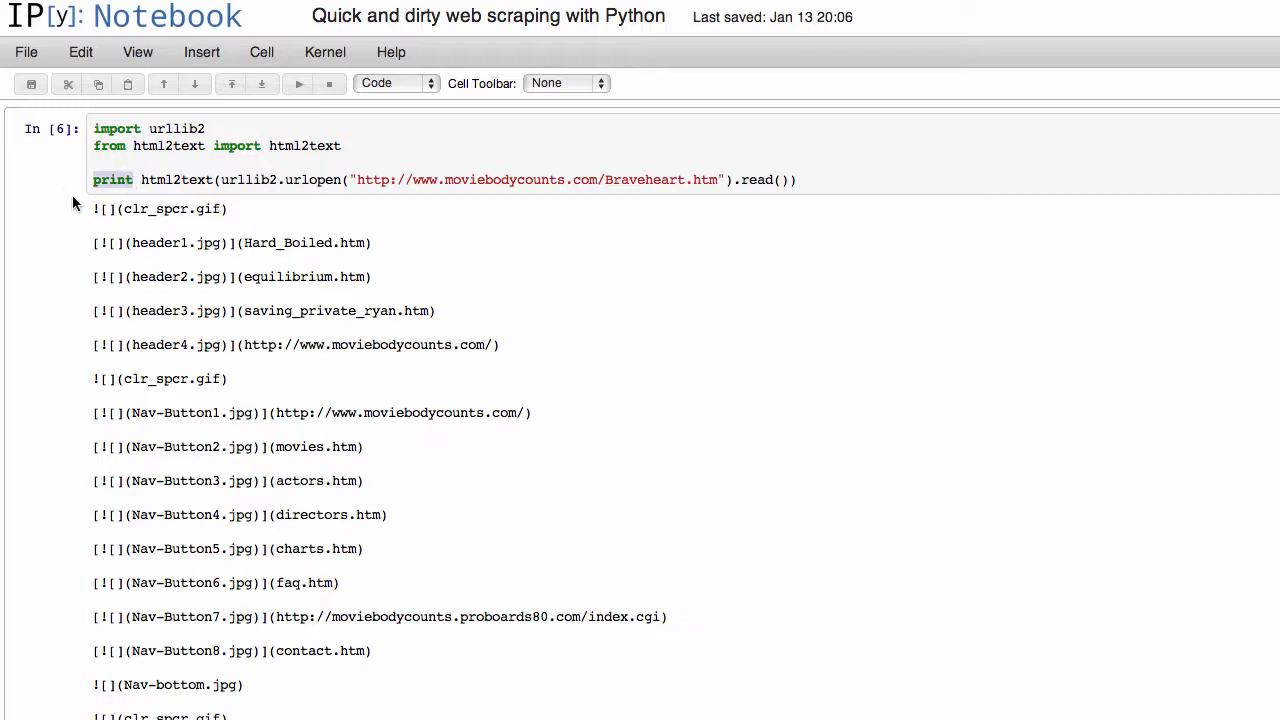
Split the converted text on "\n" and print each line in a for loop, then run.
{"action": "type", "text": "for line in"}
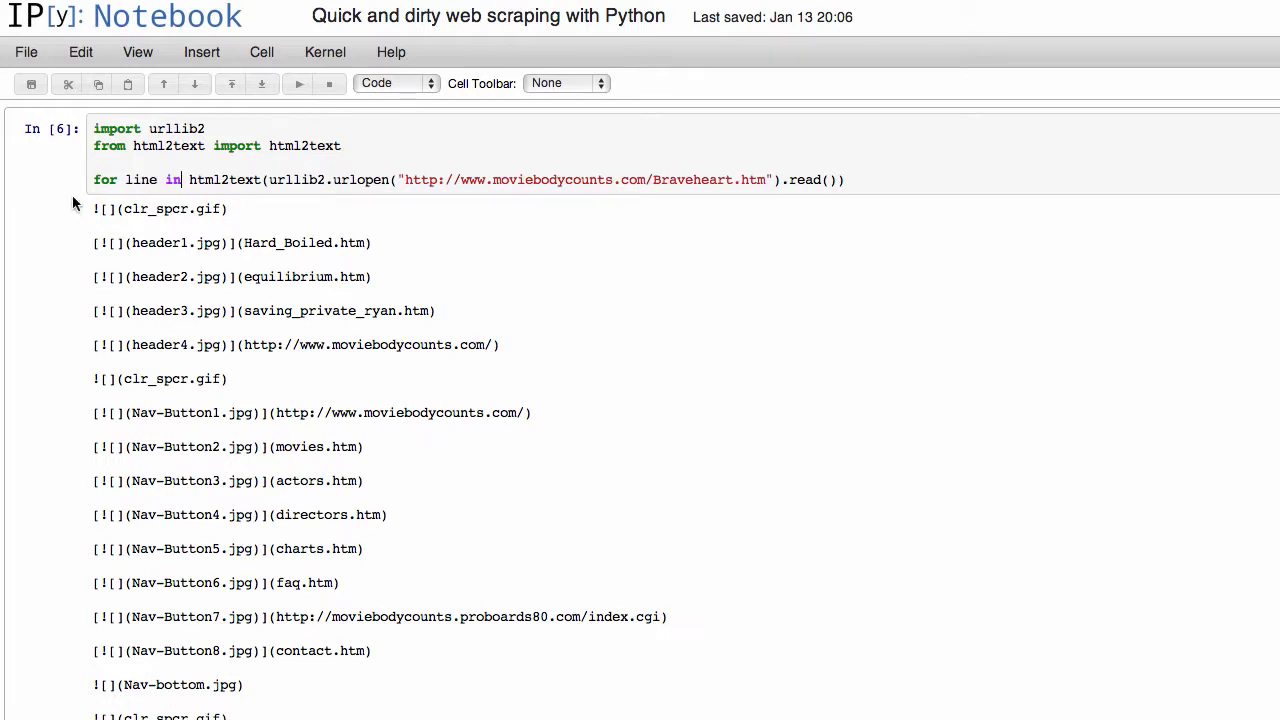
{"action": "type", "text": ".sp"}
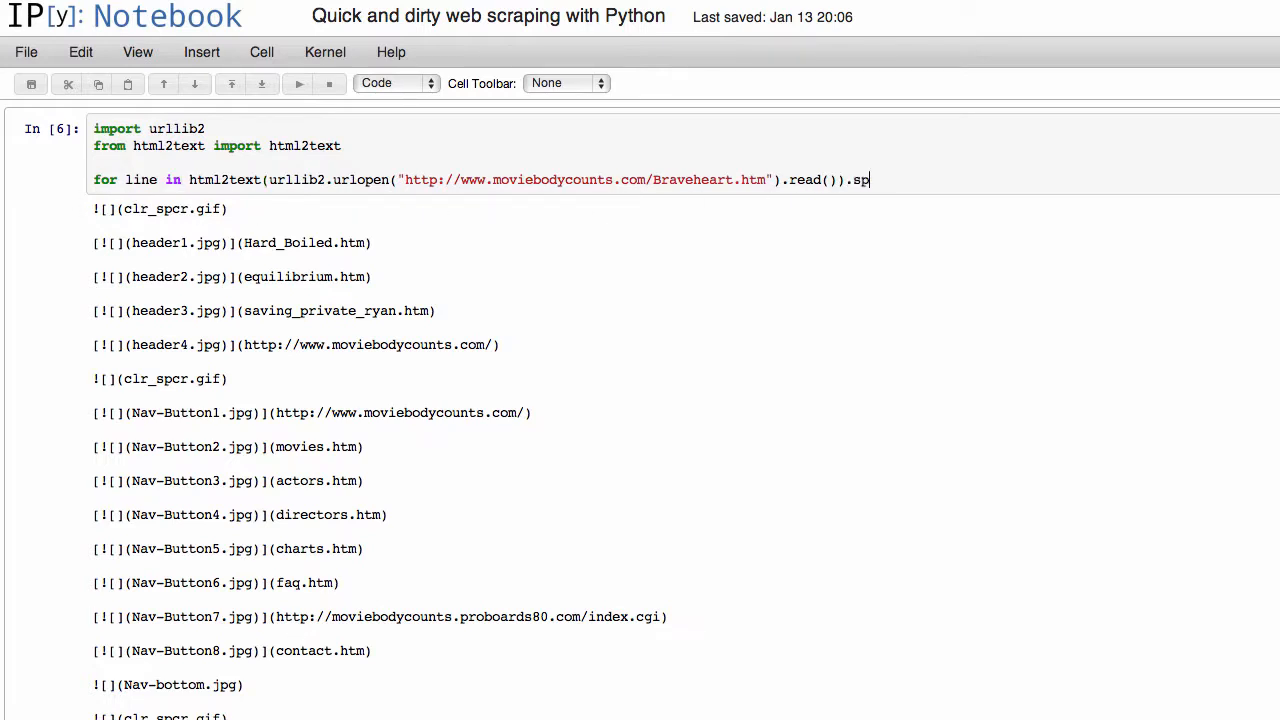
{"action": "type", "text": "lit(\"\\n\"):"}
{"action": "type", "text": "print l"}
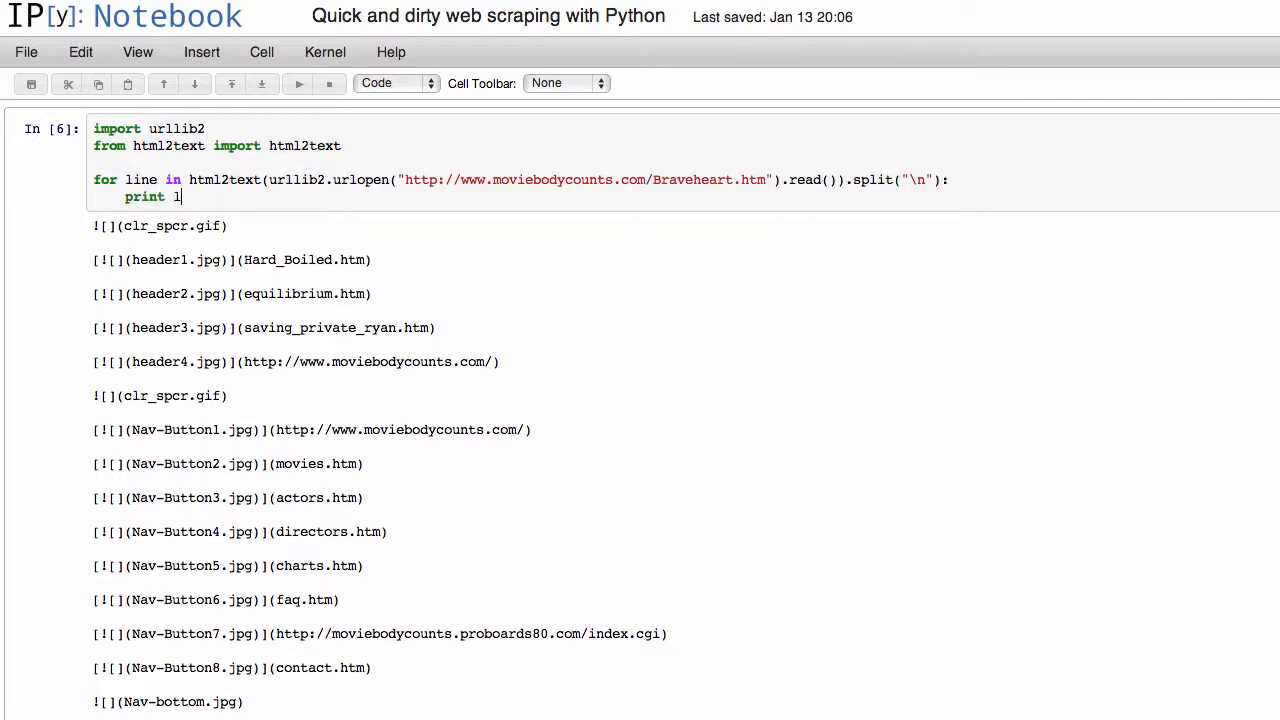
{"action": "scroll", "scroll_direction": "down", "scroll_amount": 3}
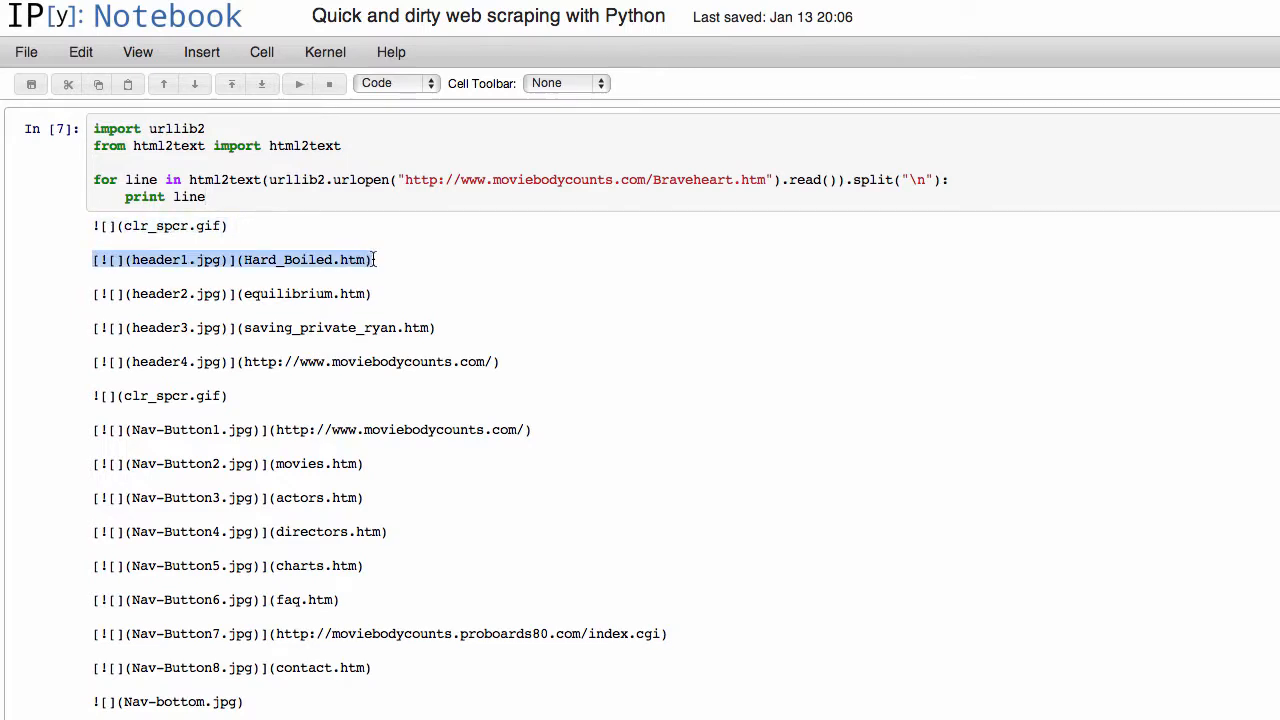
{"action": "scroll", "scroll_direction": "down", "scroll_amount": 3}
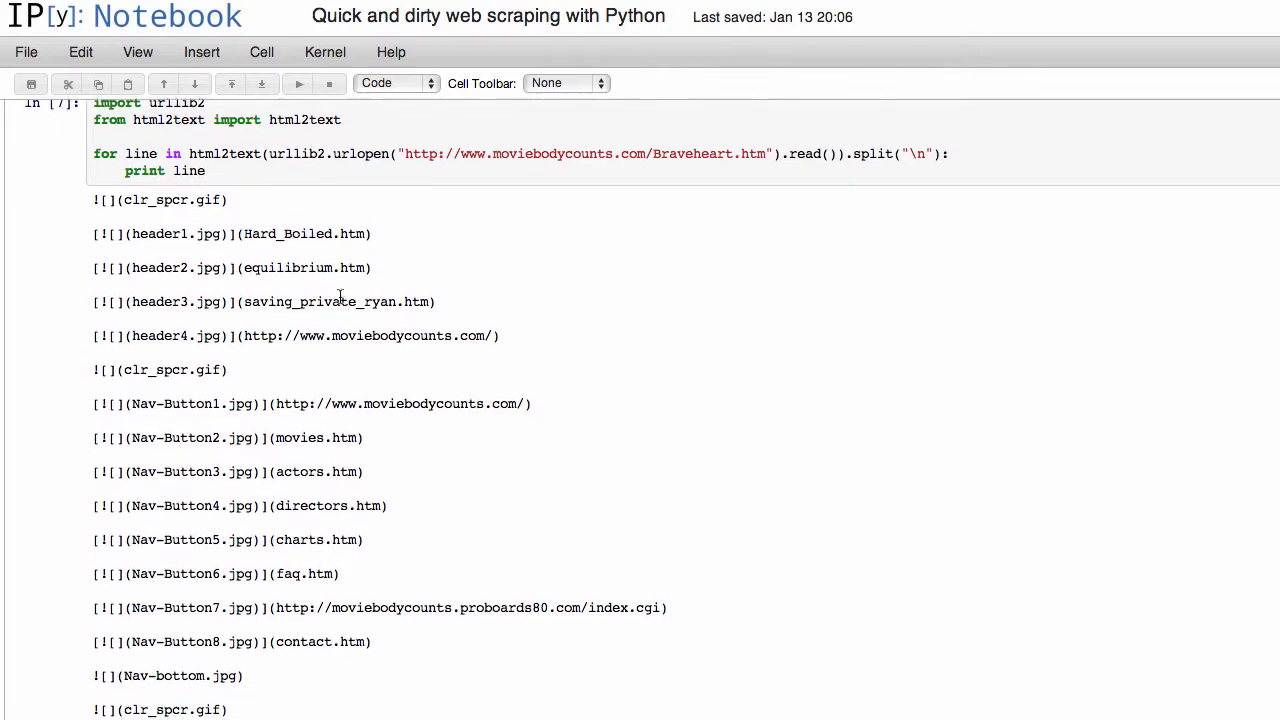
{"action": "scroll", "scroll_direction": "down", "scroll_amount": 3}
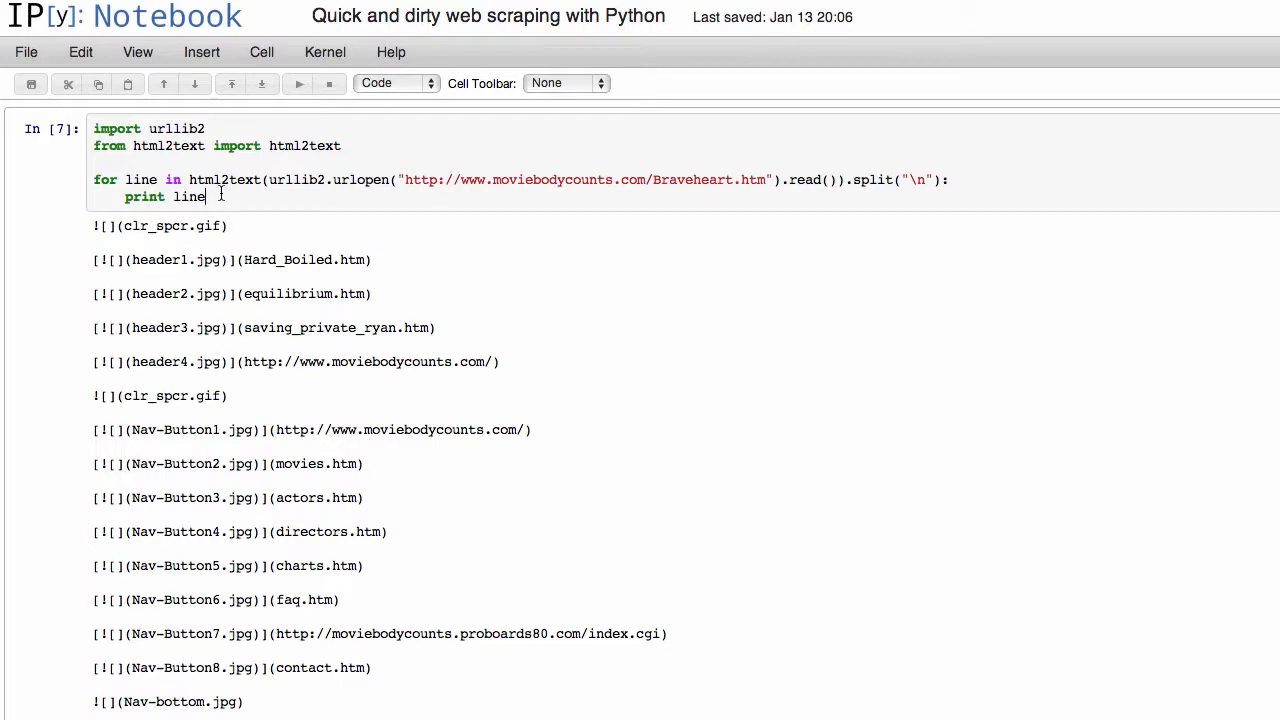
{"action": "mouse_move", "coordinate": [930, 180]}
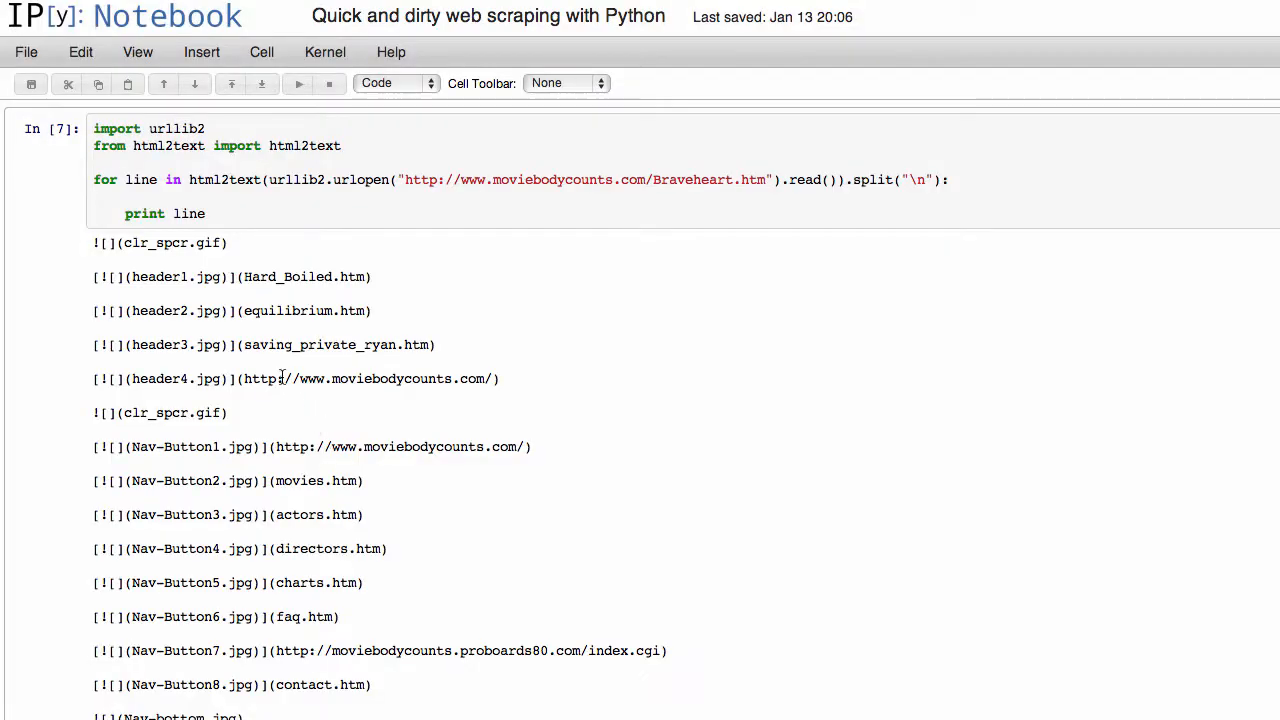
Print only lines containing "IMDb", run, and inspect the resulting Braveheart IMDb link line.
{"action": "type", "text": "if \""}
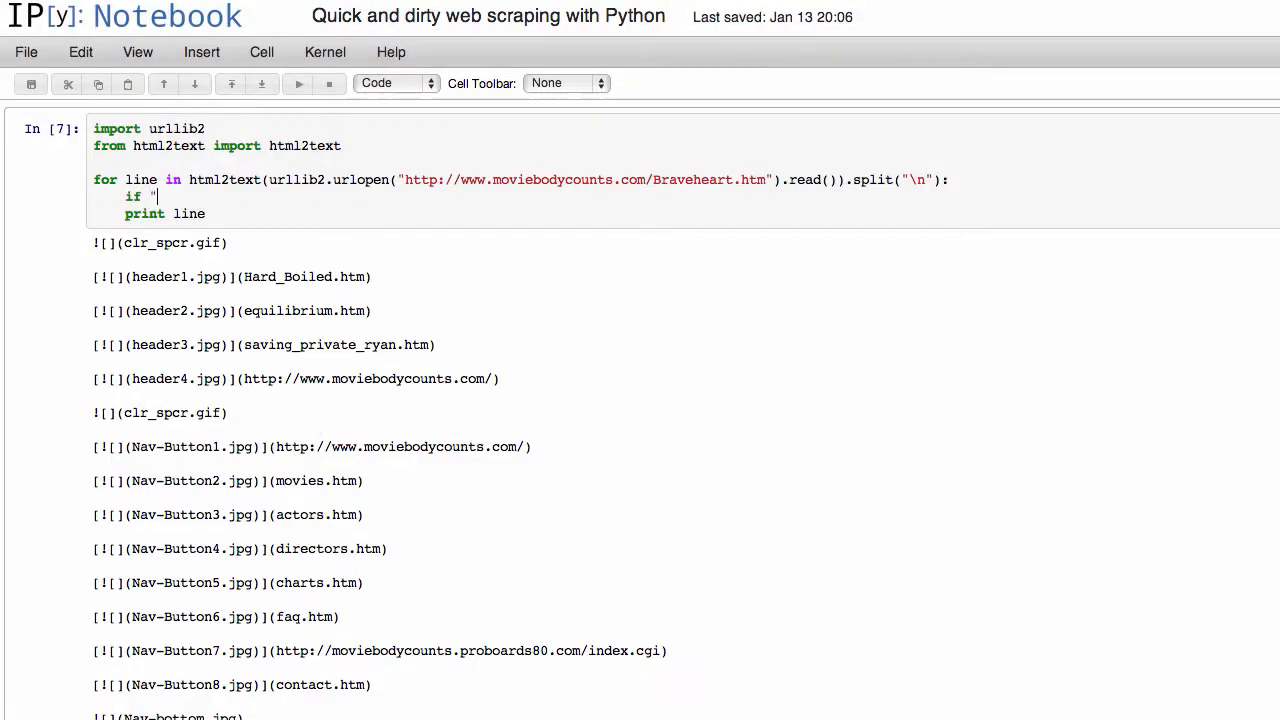
{"action": "type", "text": "IMDb\" in line:"}
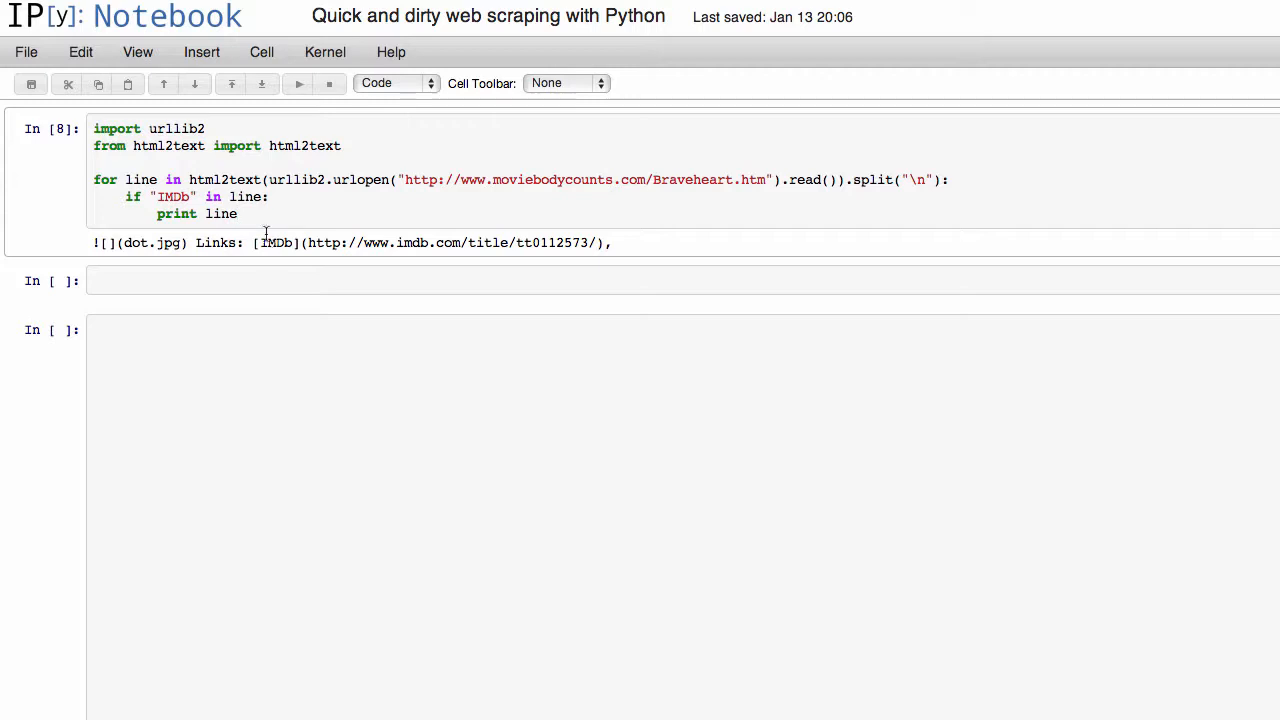
{"action": "left_click", "coordinate": [240, 214]}
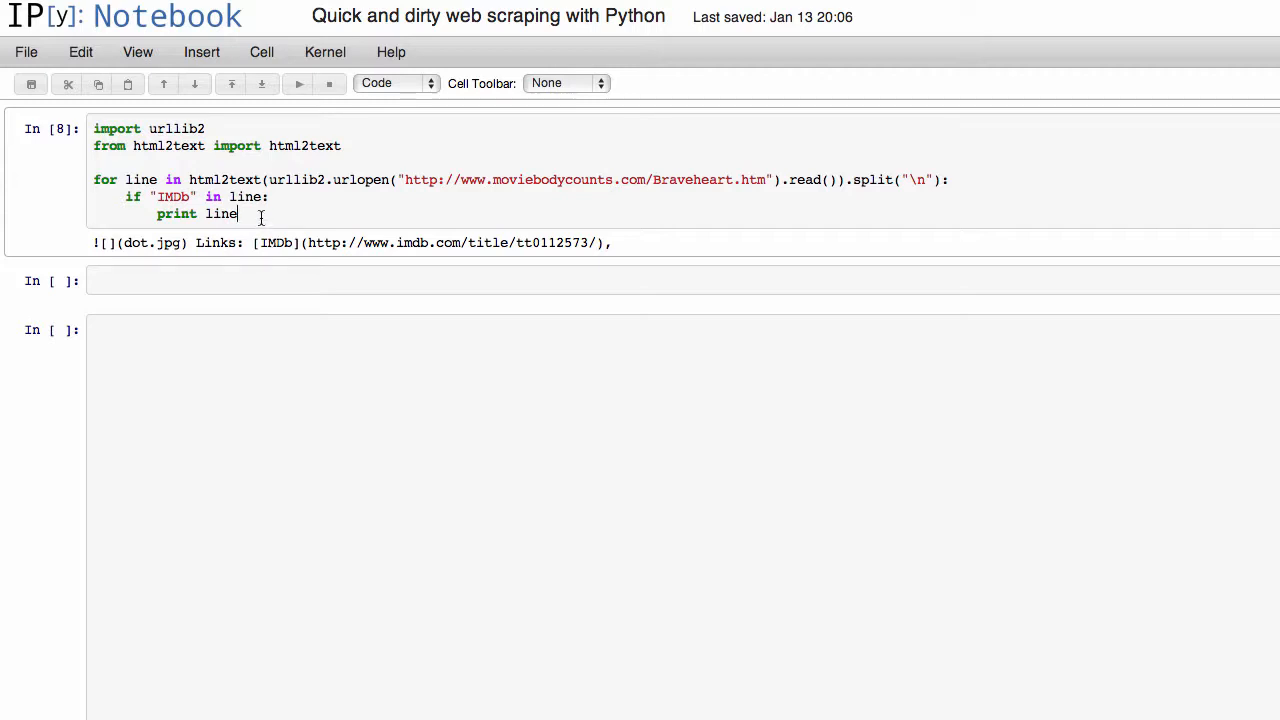
{"action": "left_click_drag", "start_coordinate": [308, 242], "coordinate": [592, 242]}
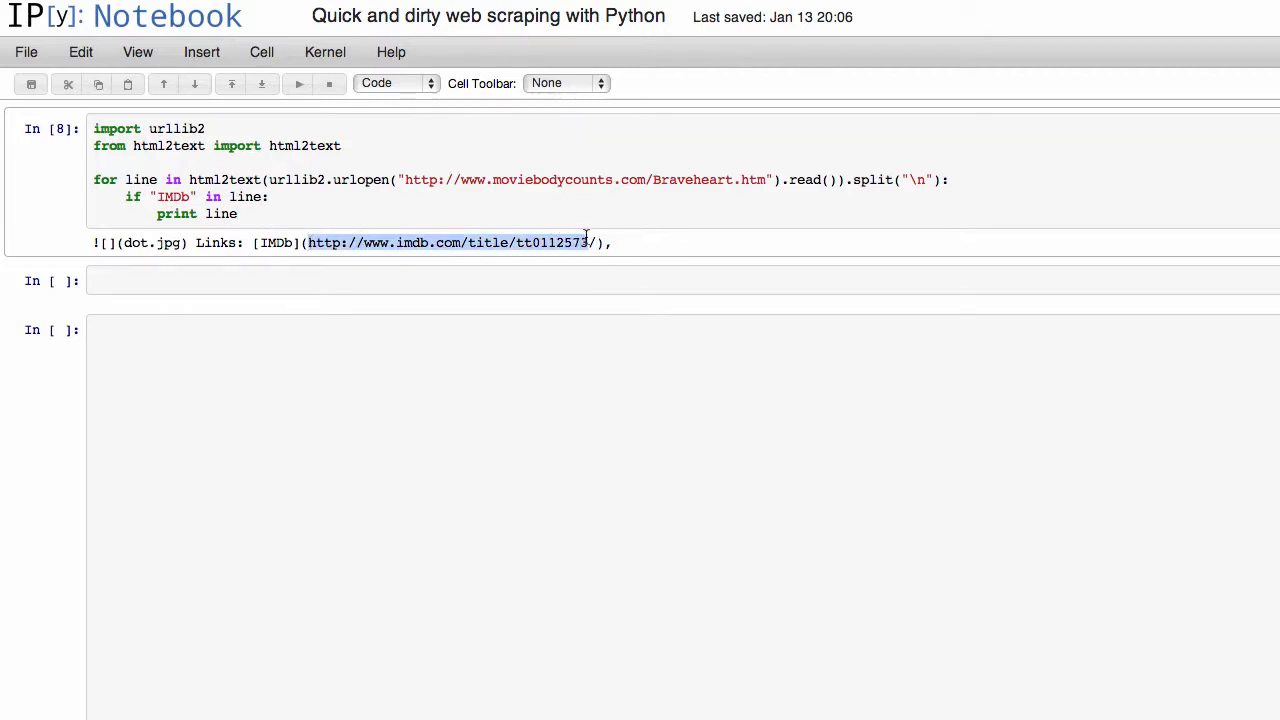
{"action": "left_click", "coordinate": [448, 214]}
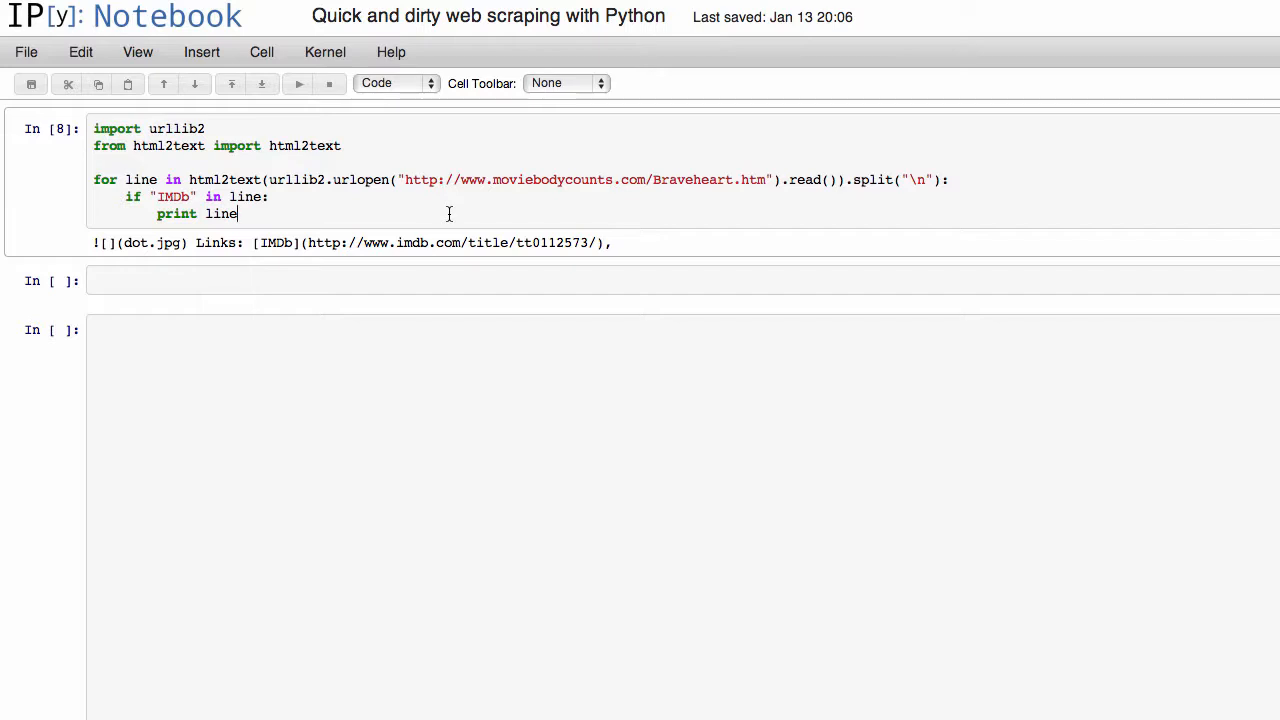
Split the matching line on "[IMDb]" and print element [1], the link part.
{"action": "type", "text": "."}
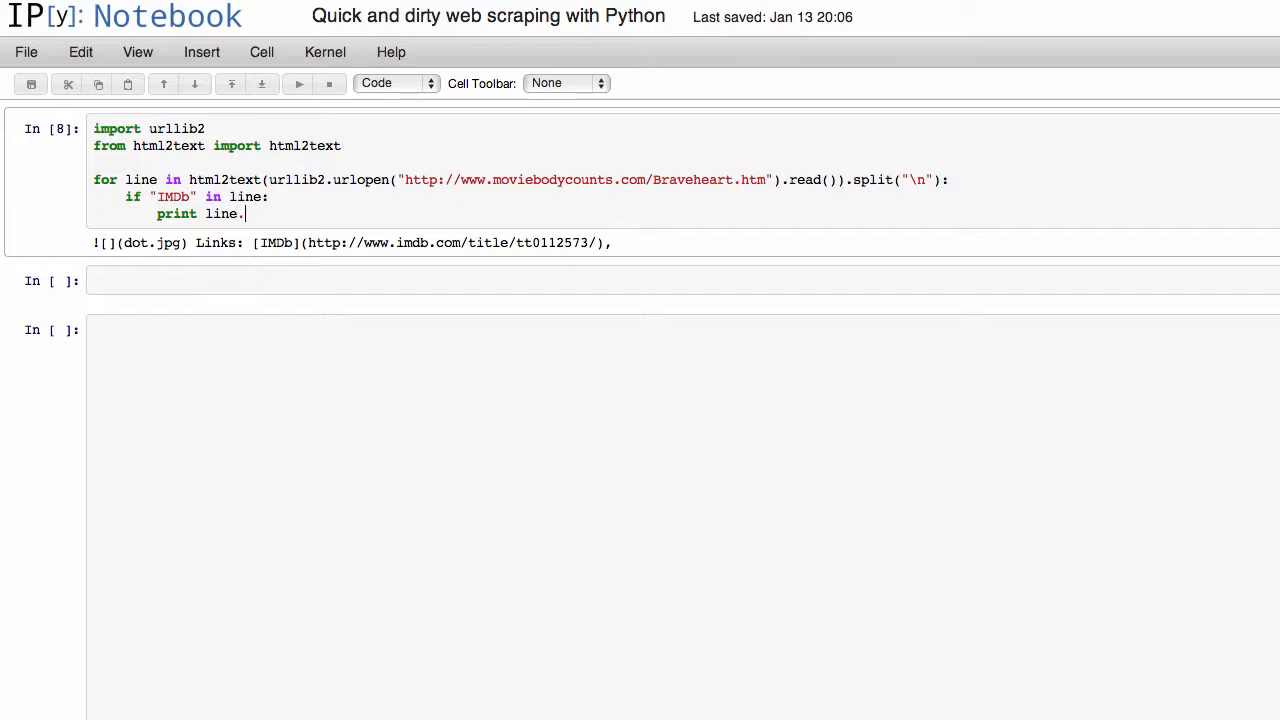
{"action": "type", "text": "split("}
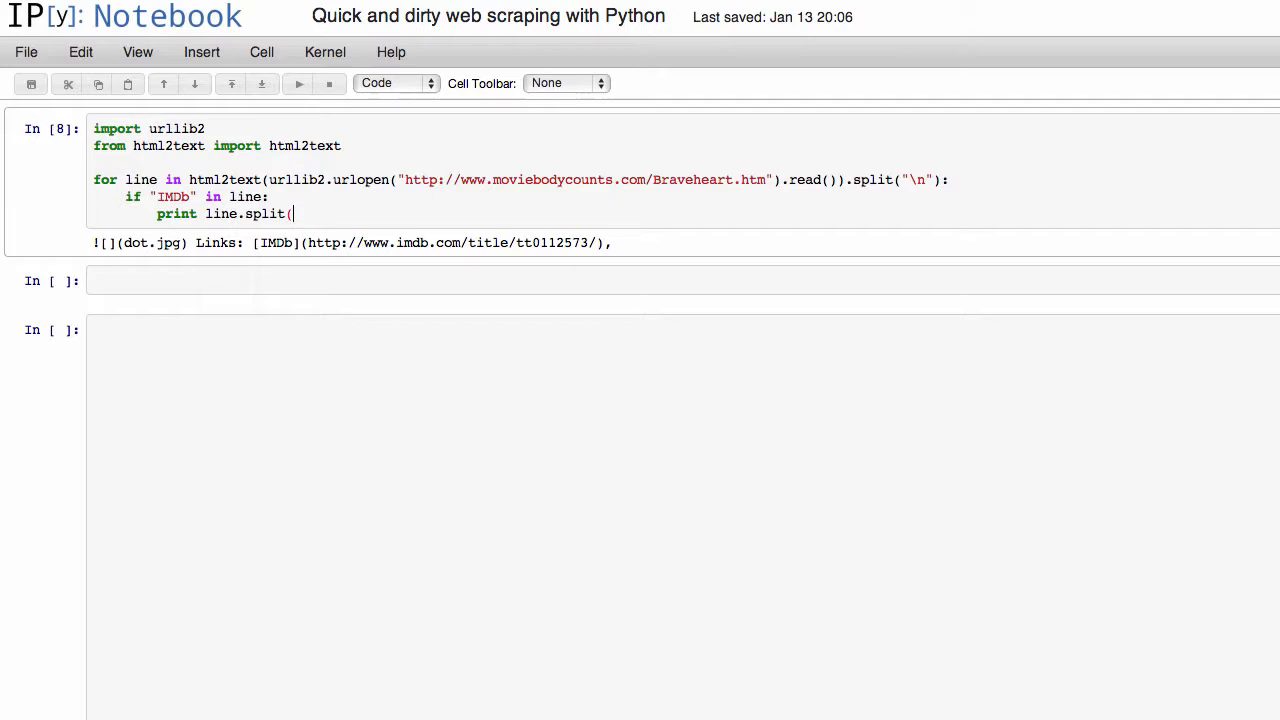
{"action": "type", "text": "\""}
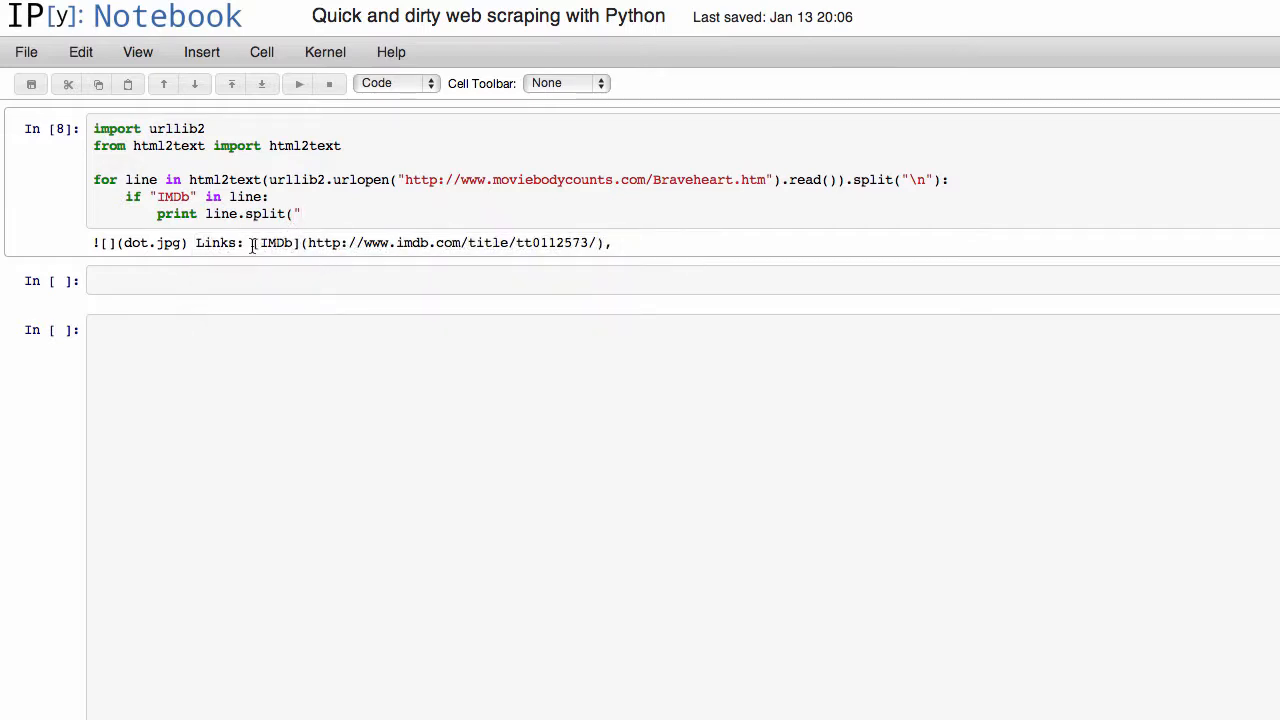
{"action": "double_click", "coordinate": [276, 242]}
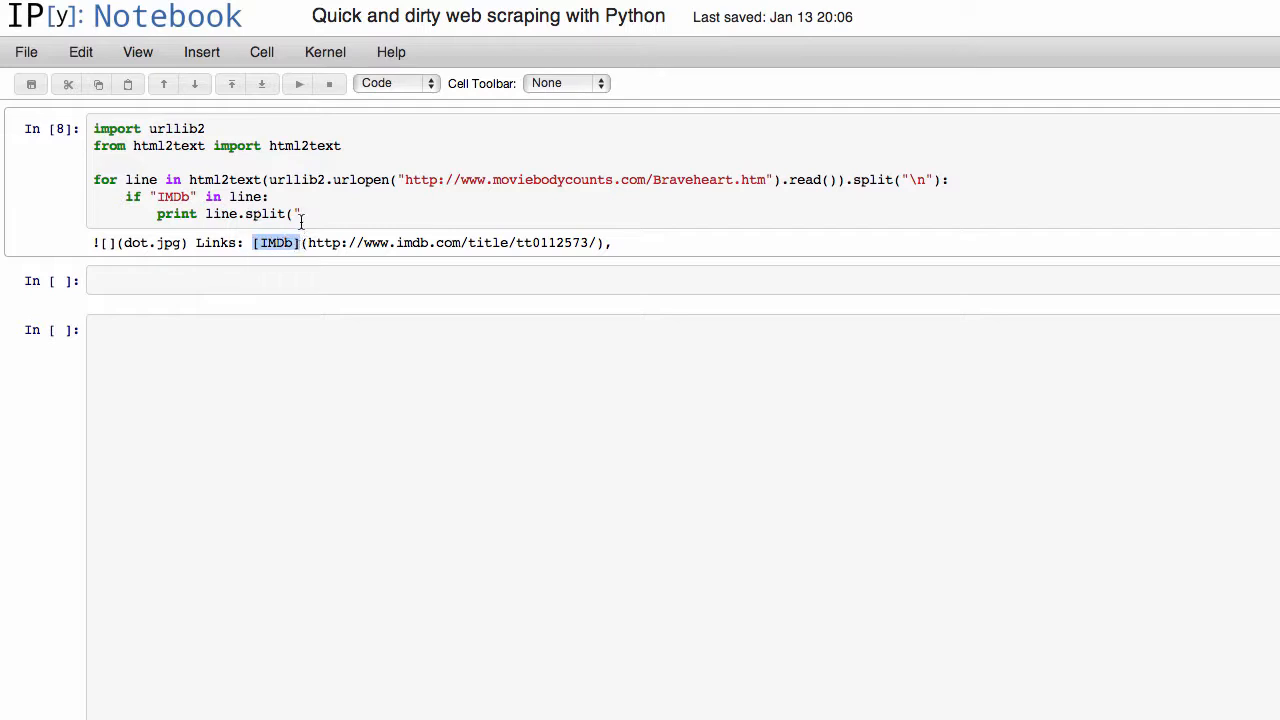
{"action": "type", "text": "[IMDb]\")"}
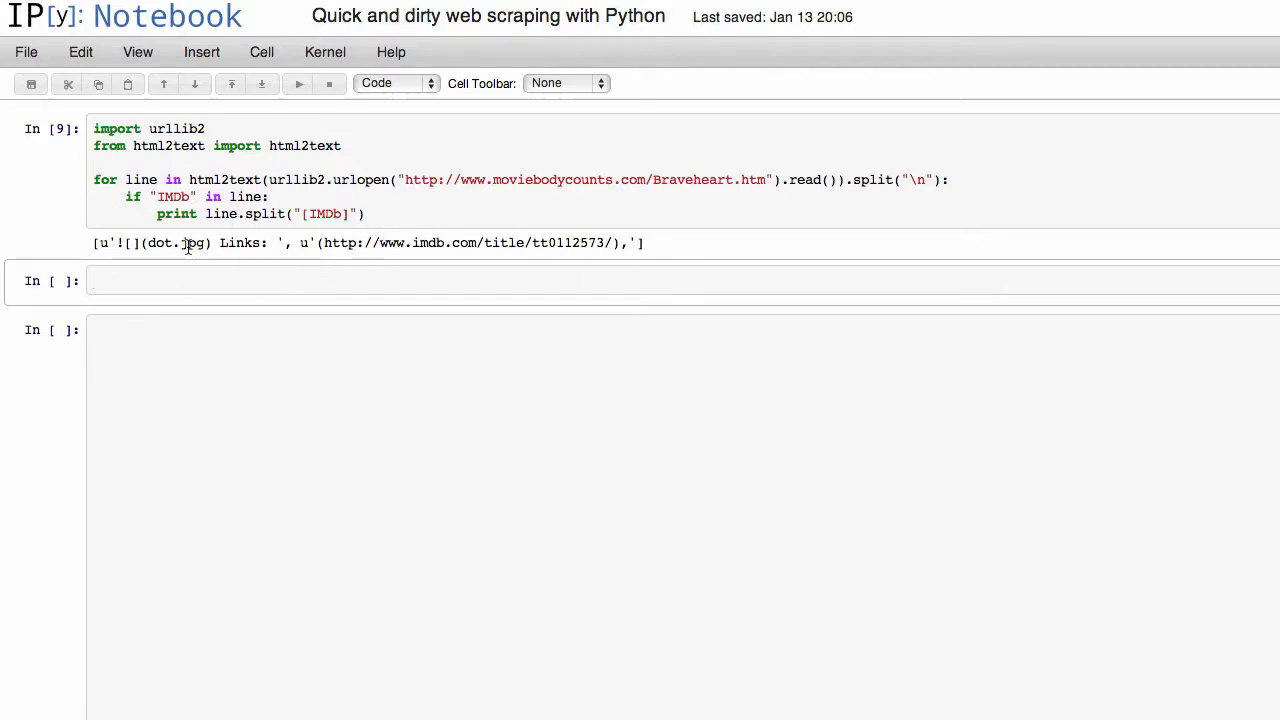
{"action": "left_click", "coordinate": [400, 280]}
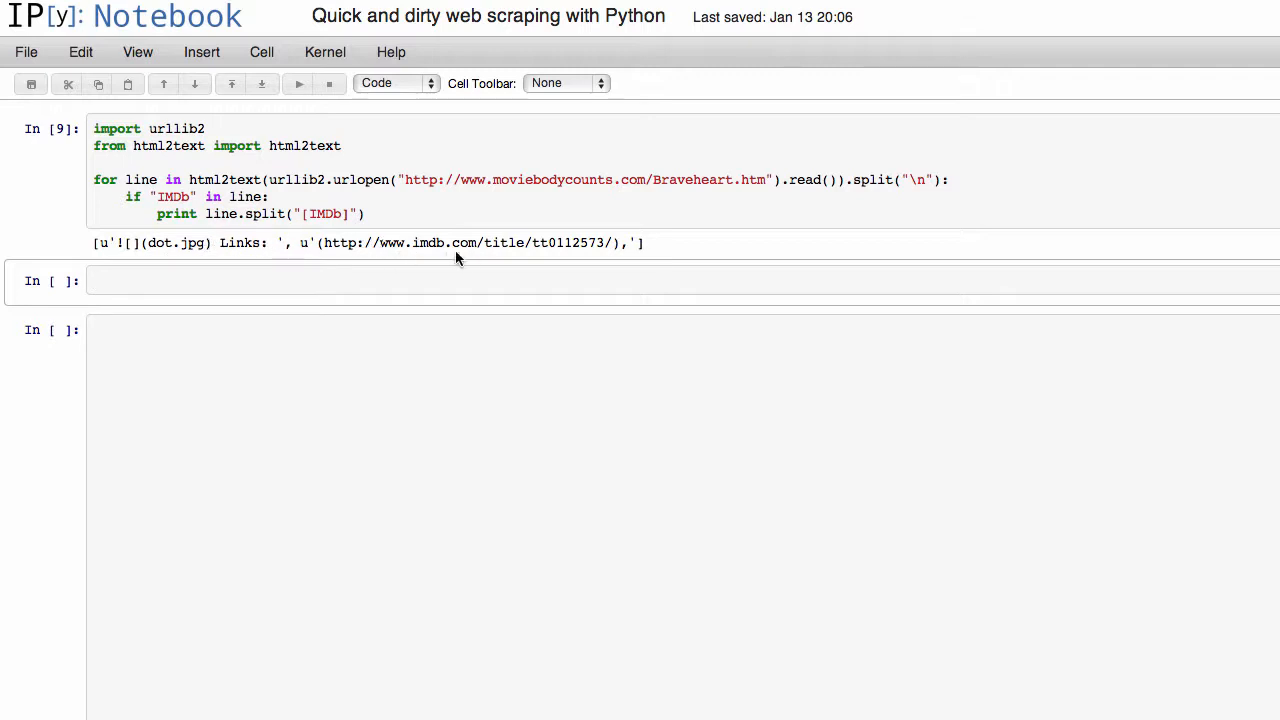
{"action": "left_click", "coordinate": [368, 212]}
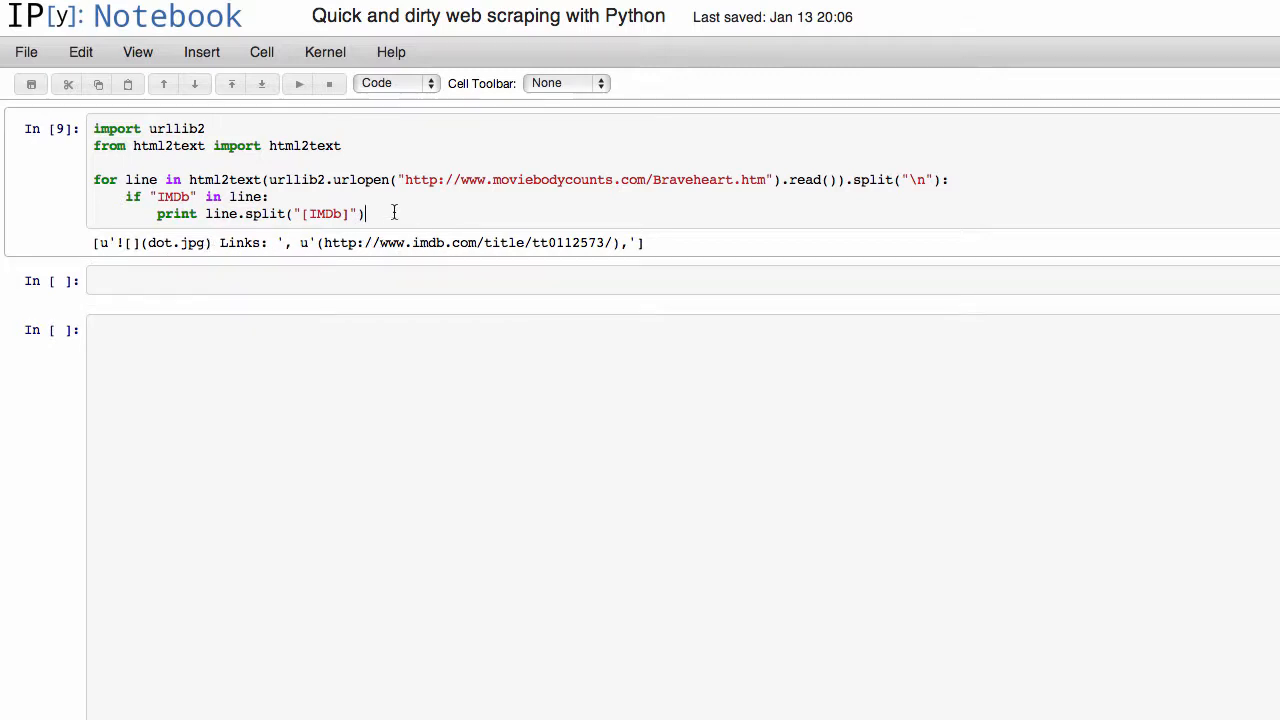
{"action": "type", "text": "[1]"}
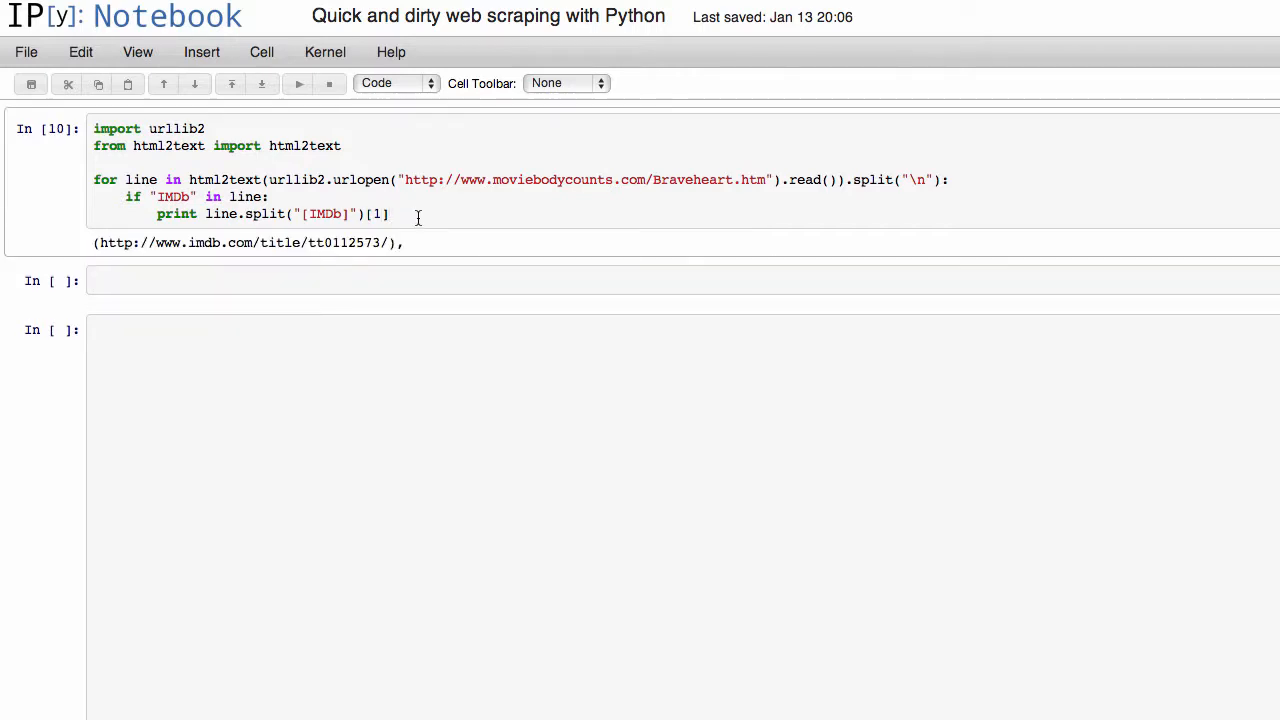
Strip "(", "," and ")" from the link so only the clean IMDb URL prints.
{"action": "type", "text": ".strip"}
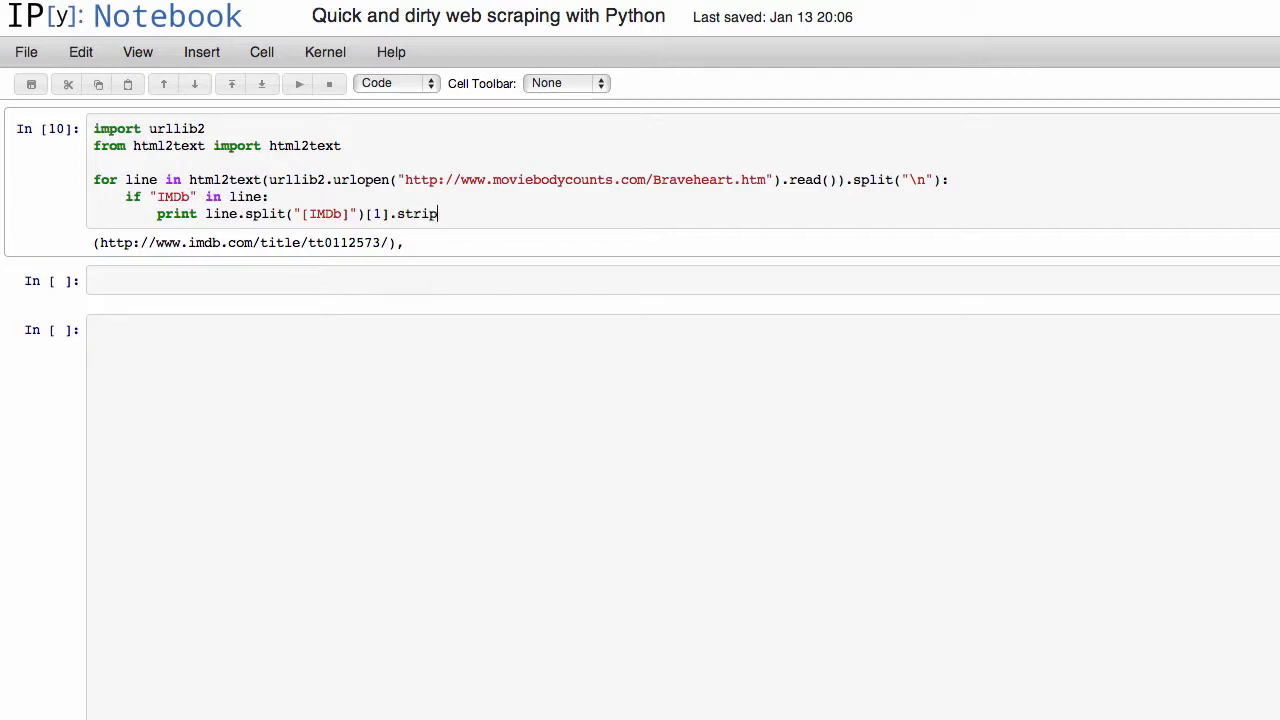
{"action": "type", "text": "(\"(\")"}
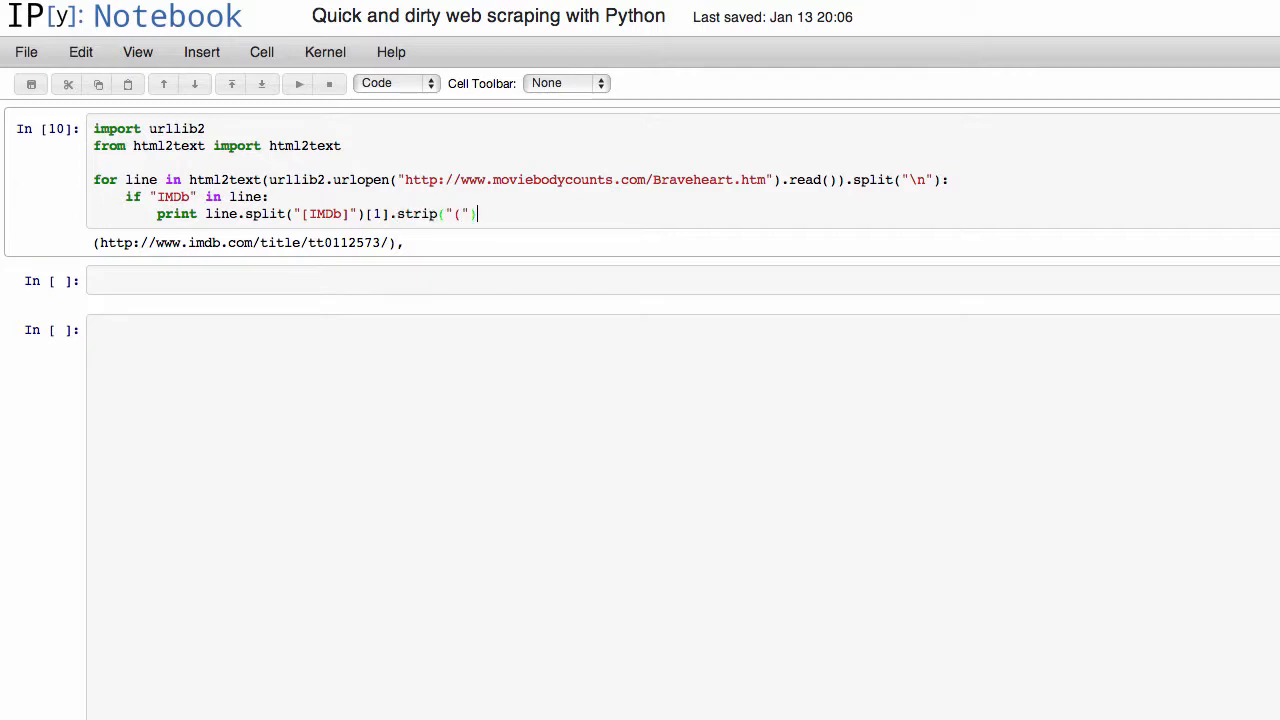
{"action": "type", "text": ".stri"}
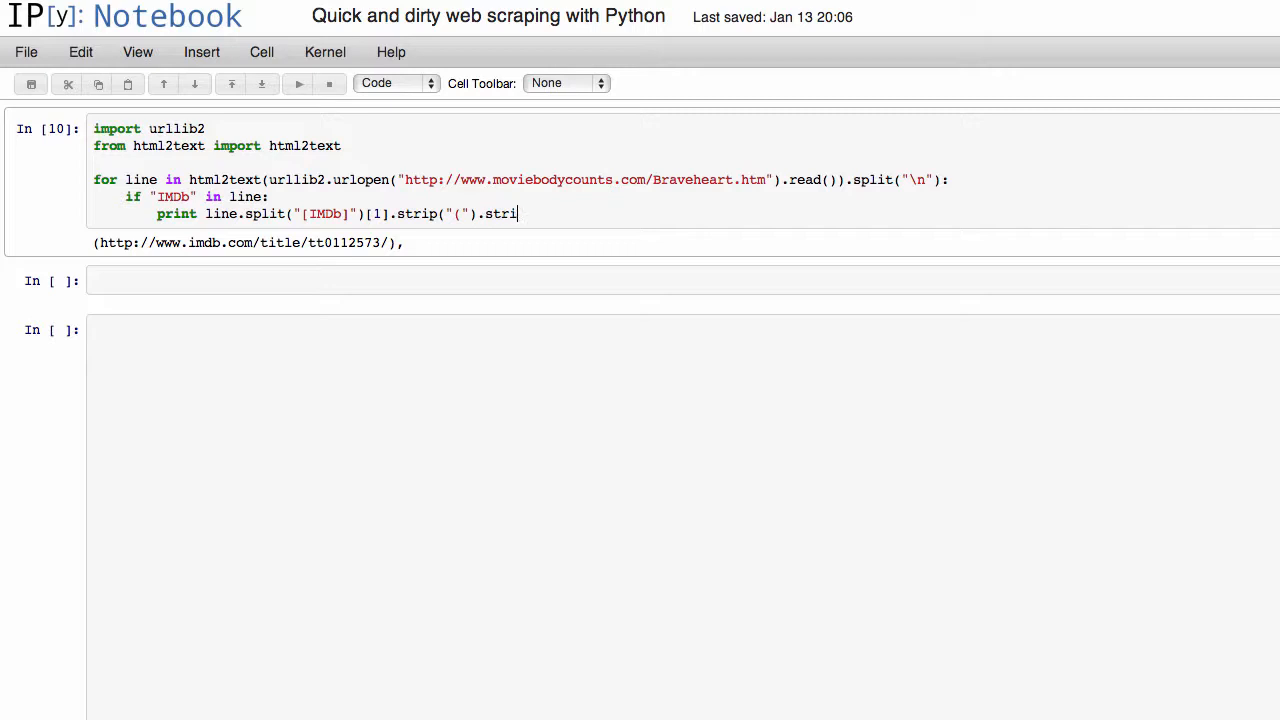
{"action": "type", "text": "p(\",\""}
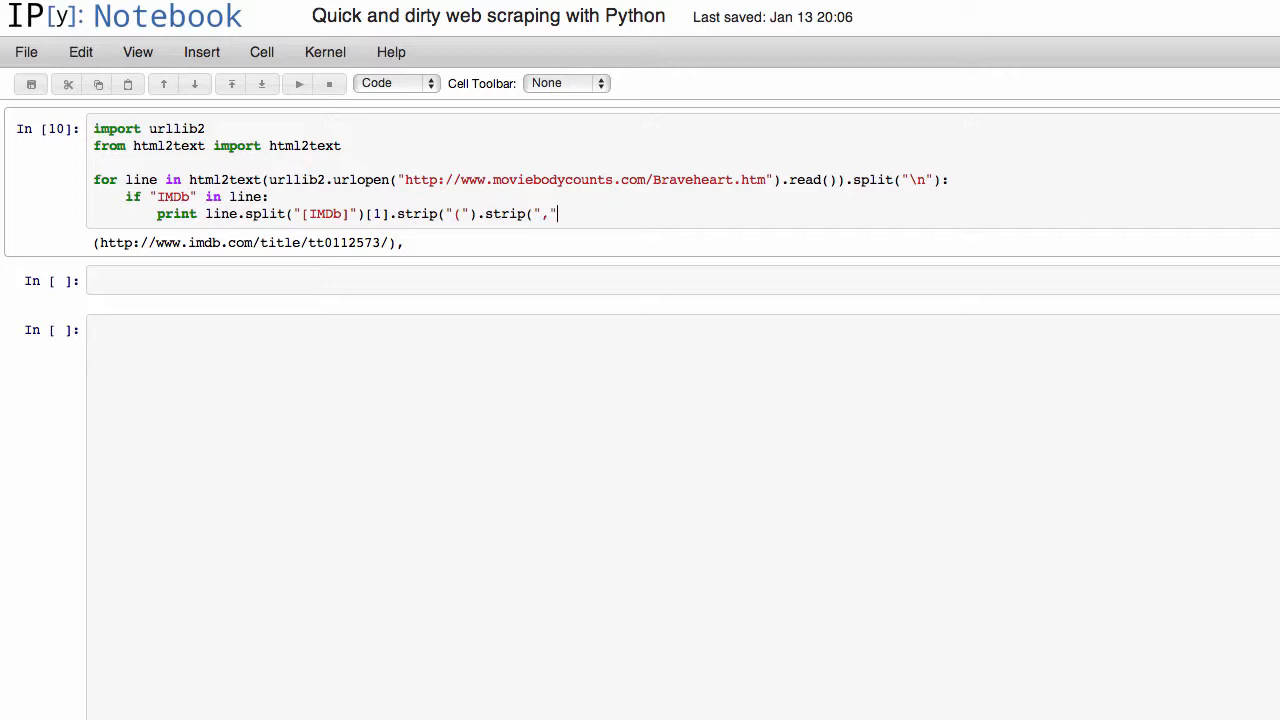
{"action": "type", "text": ")"}
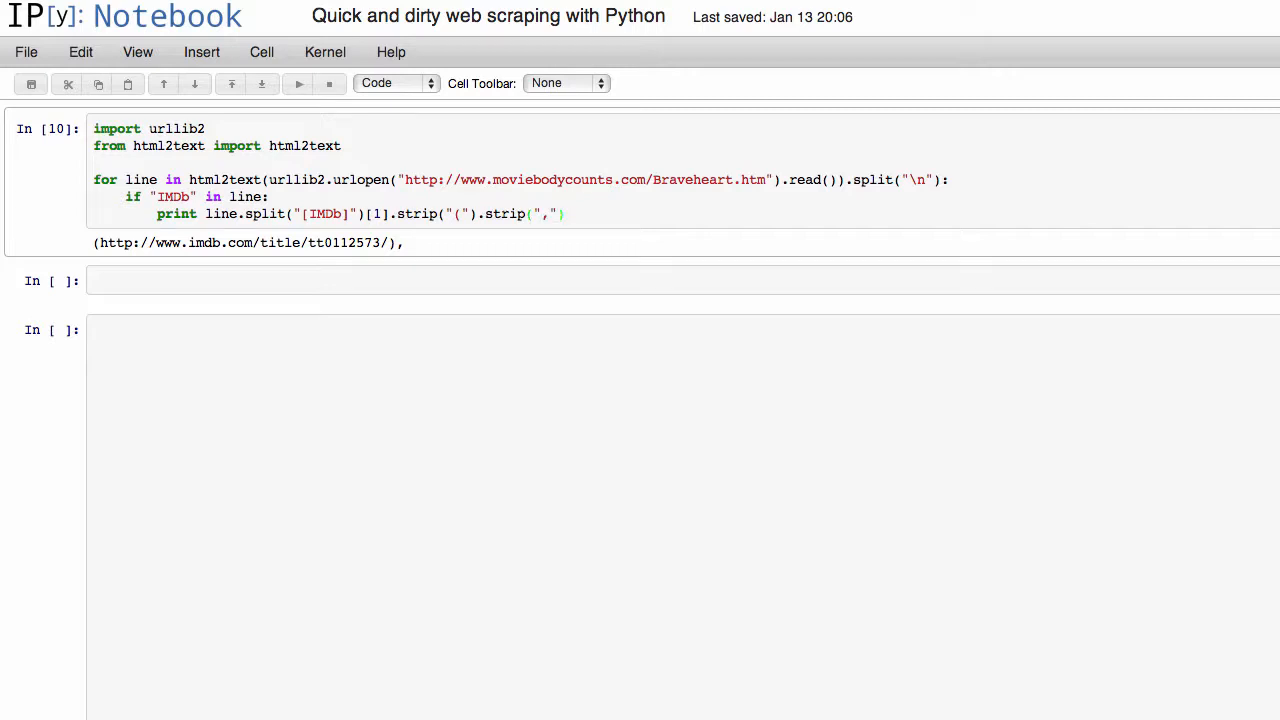
{"action": "type", "text": ".strip("}
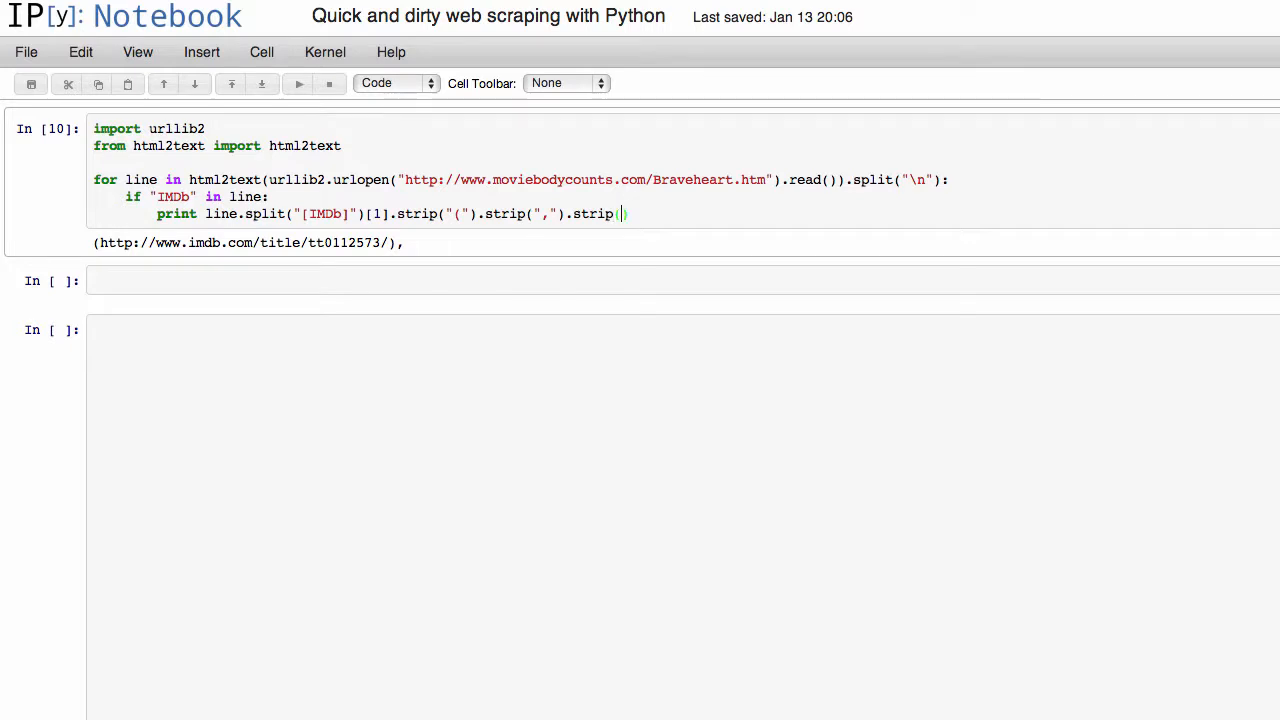
{"action": "type", "text": "\")"}
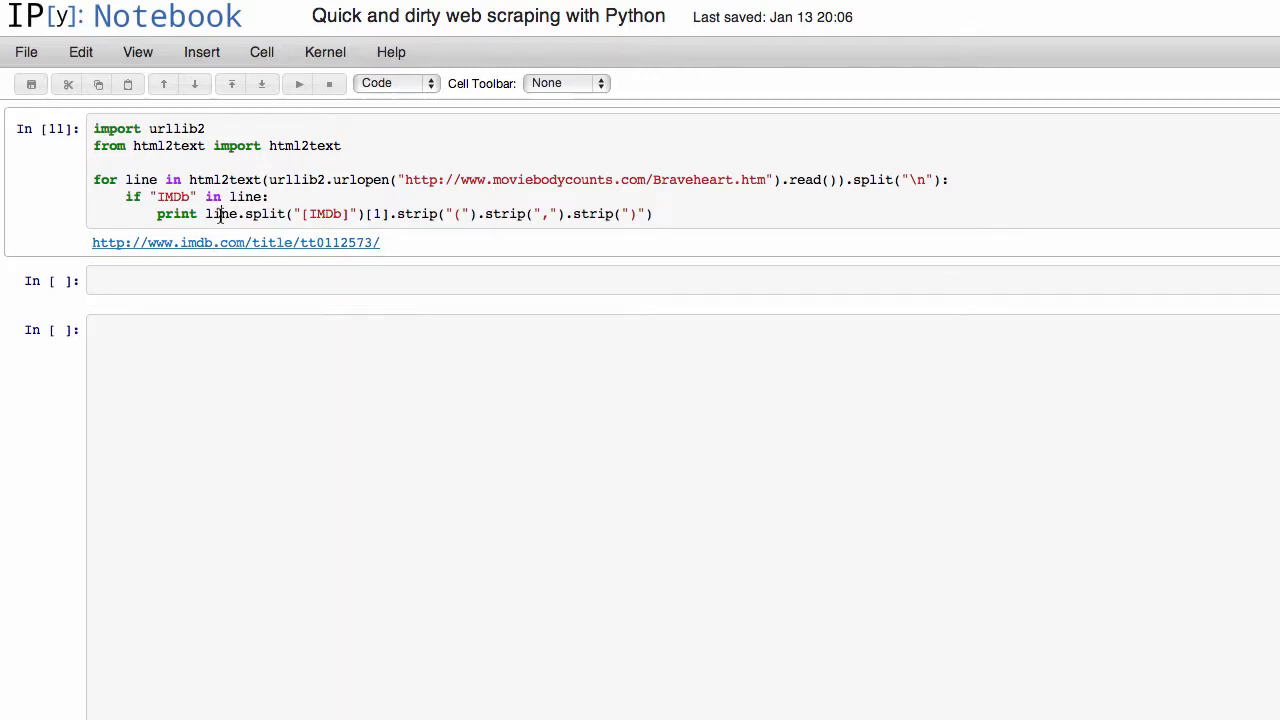
{"action": "mouse_move", "coordinate": [232, 256]}
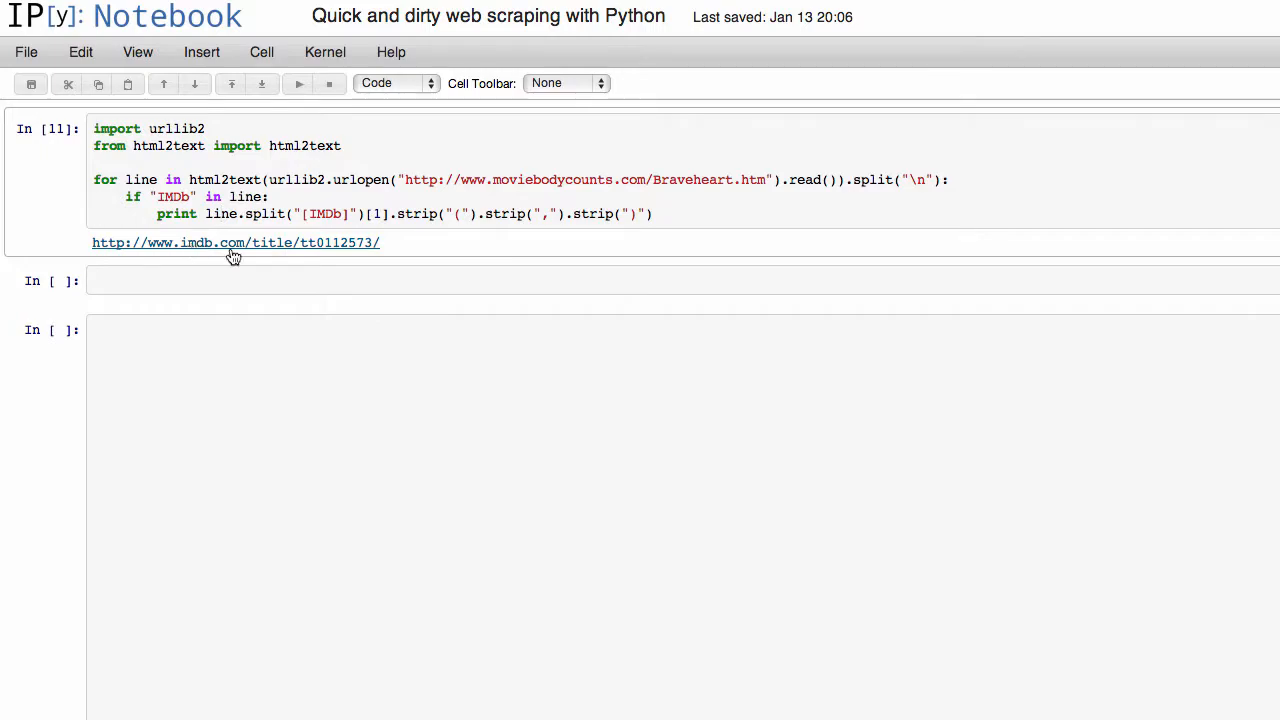
Start a new empty line after the print statement inside the loop.
{"action": "left_click", "coordinate": [236, 242]}
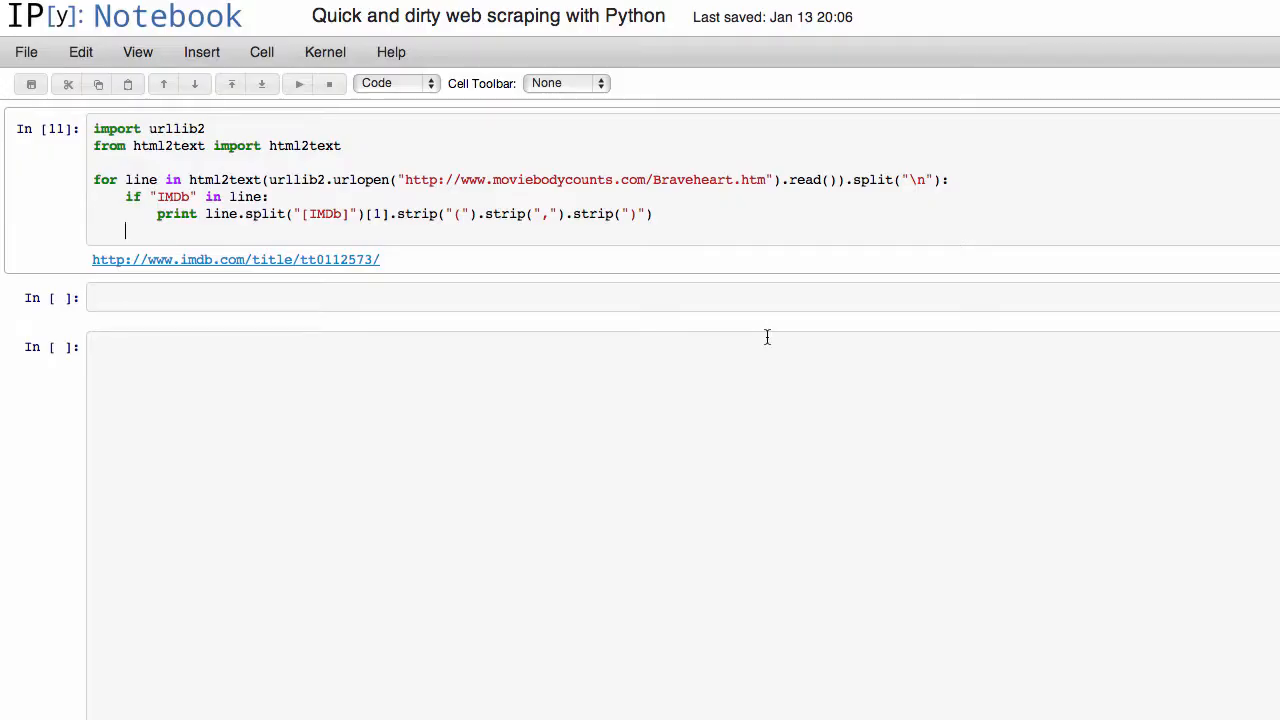
Add if "Film:" in line: print line.split("Film:")[1] and run to print the count 184.
{"action": "type", "text": "if"}
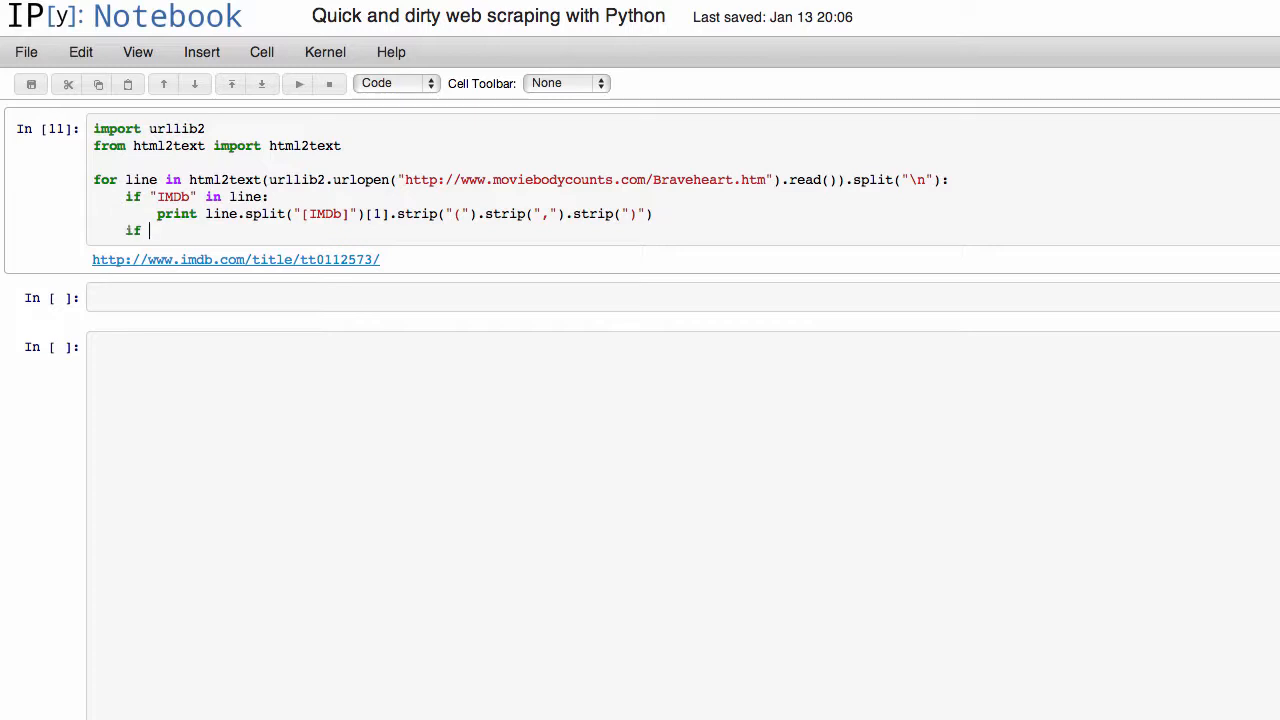
{"action": "type", "text": "\"Film:\" in line:"}
{"action": "type", "text": "print line"}
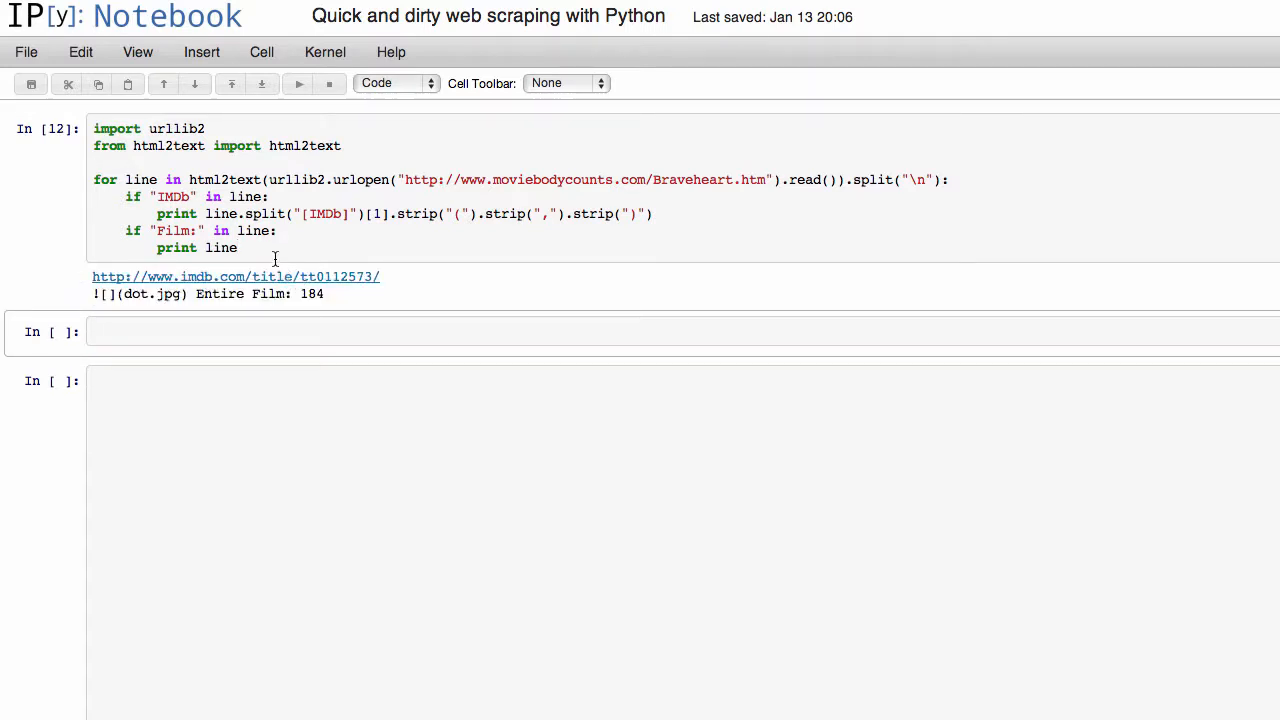
{"action": "left_click", "coordinate": [236, 248]}
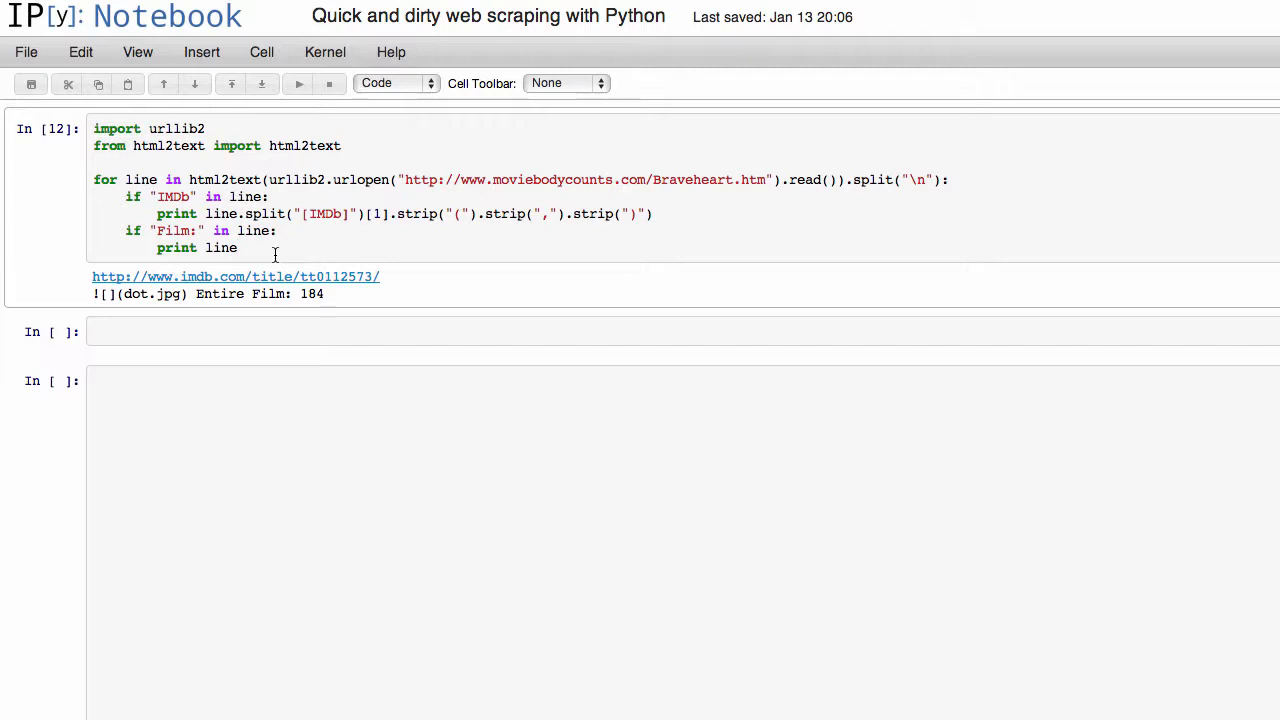
{"action": "type", "text": "."}
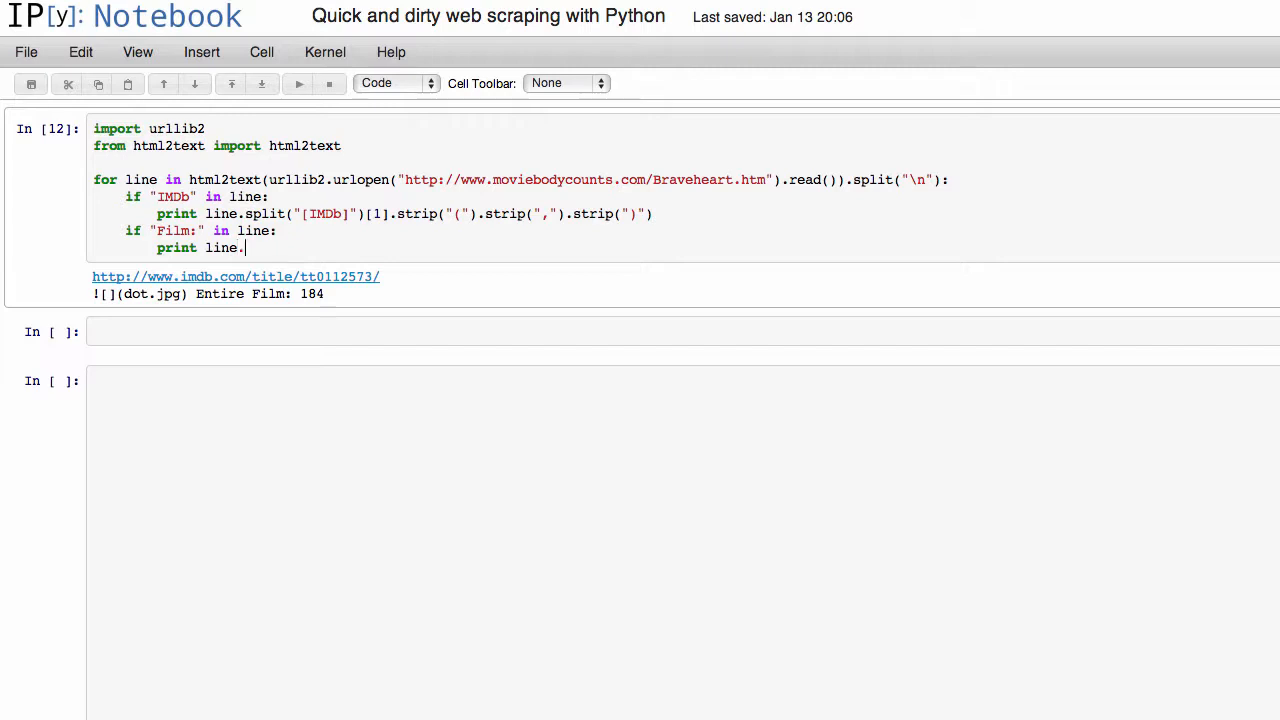
{"action": "type", "text": "split("}
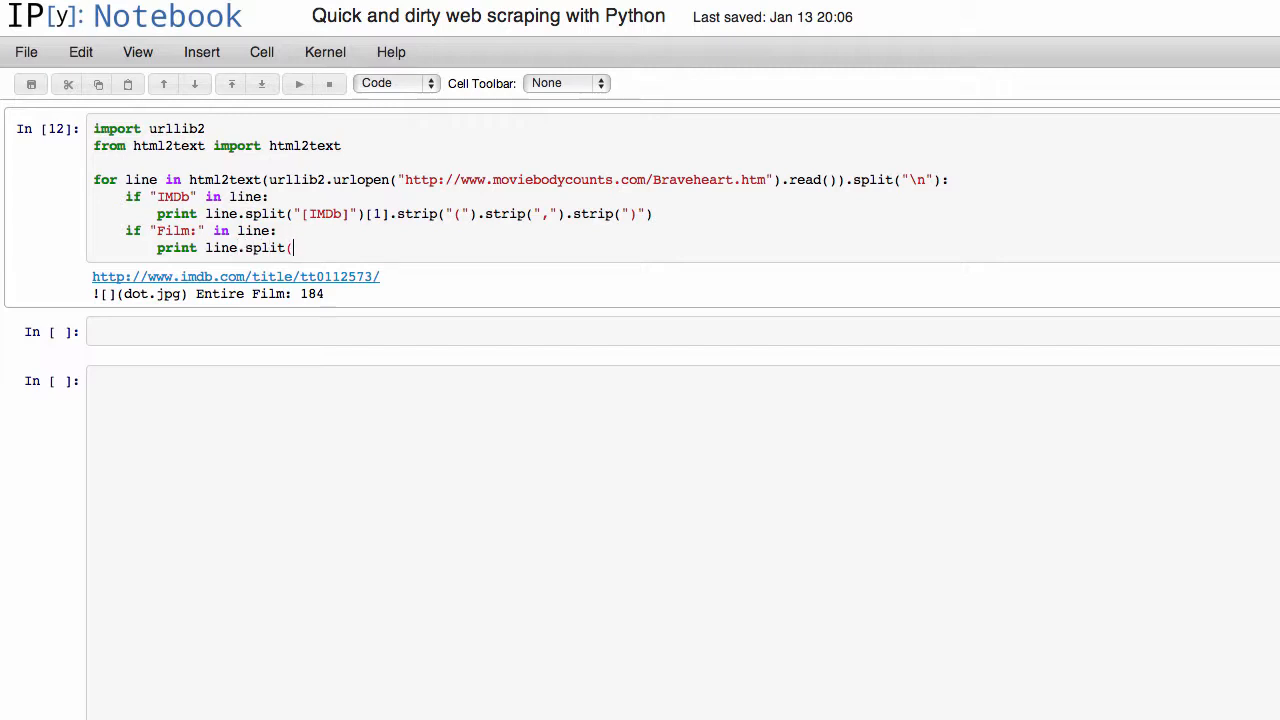
{"action": "type", "text": "\"Film:\""}
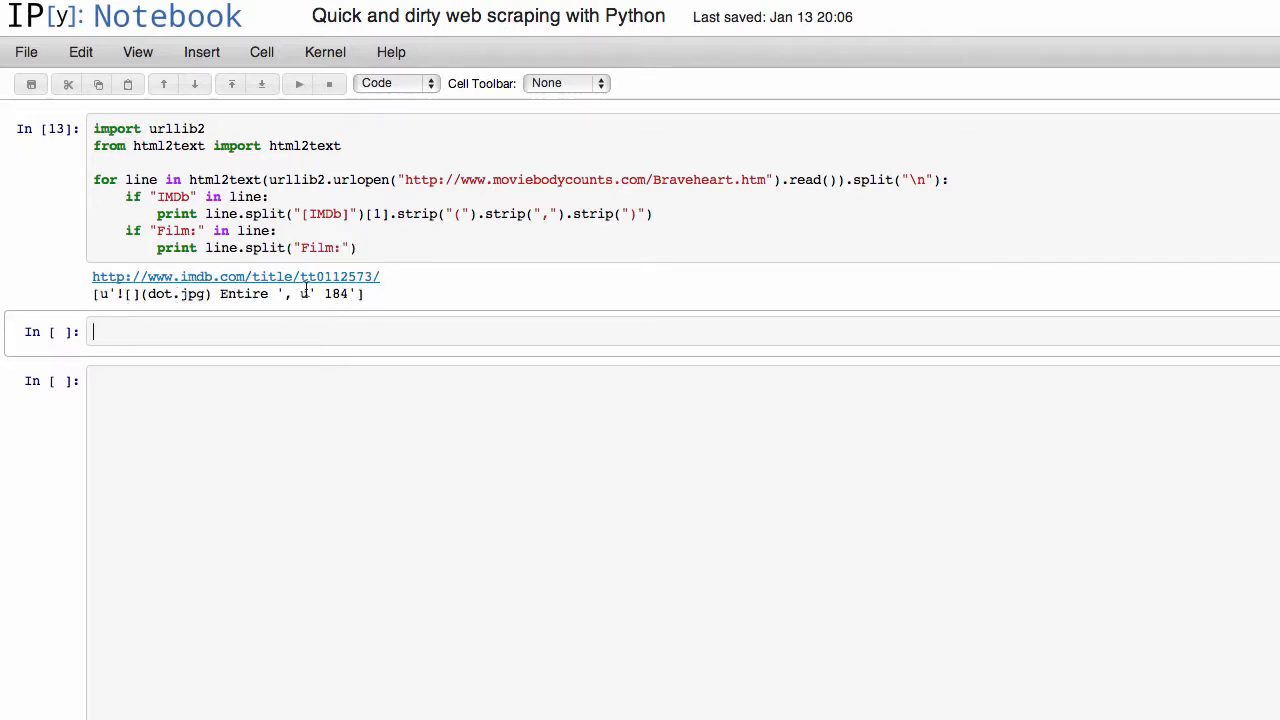
{"action": "type", "text": "[1]"}
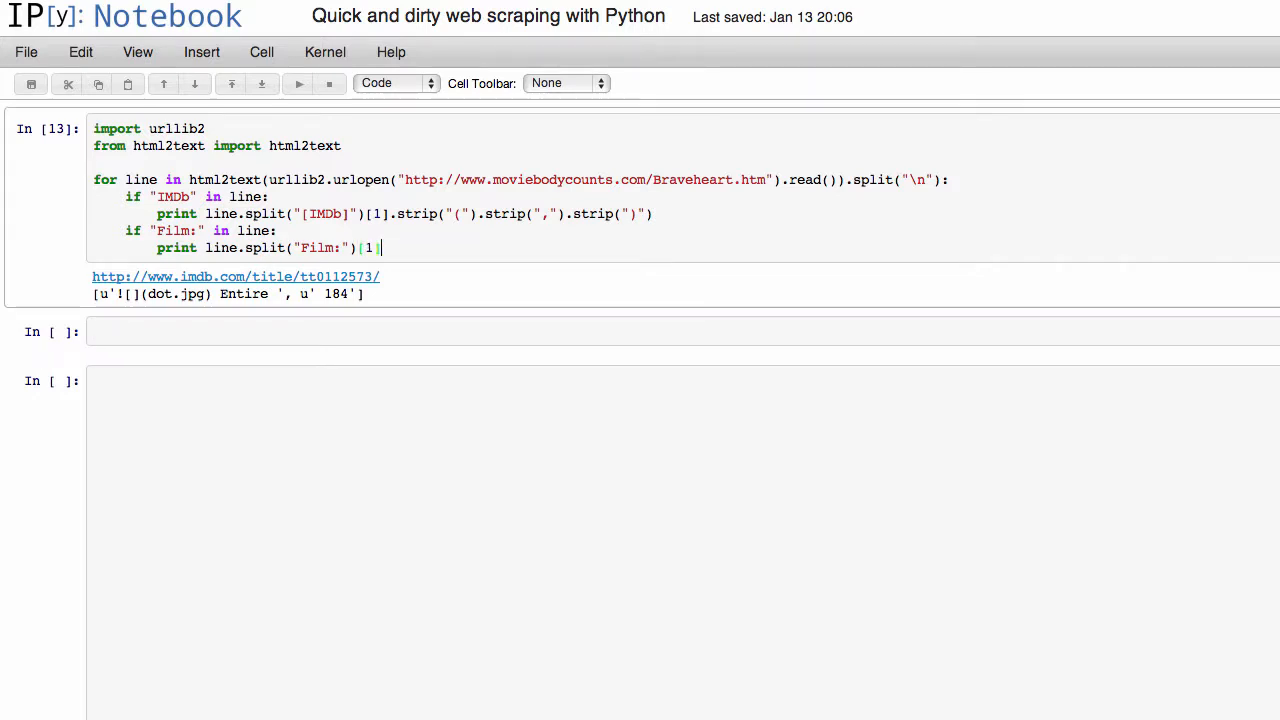
{"action": "key", "text": "shift+Enter"}
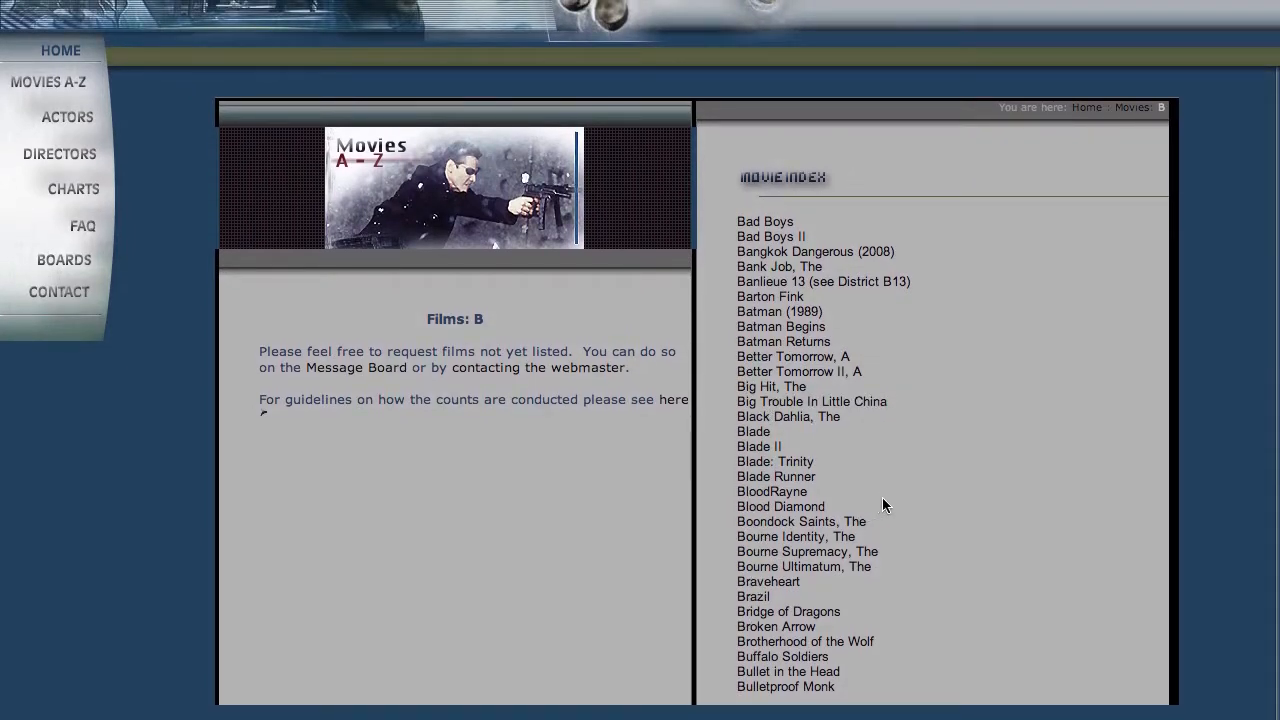
{"action": "mouse_move", "coordinate": [936, 436]}
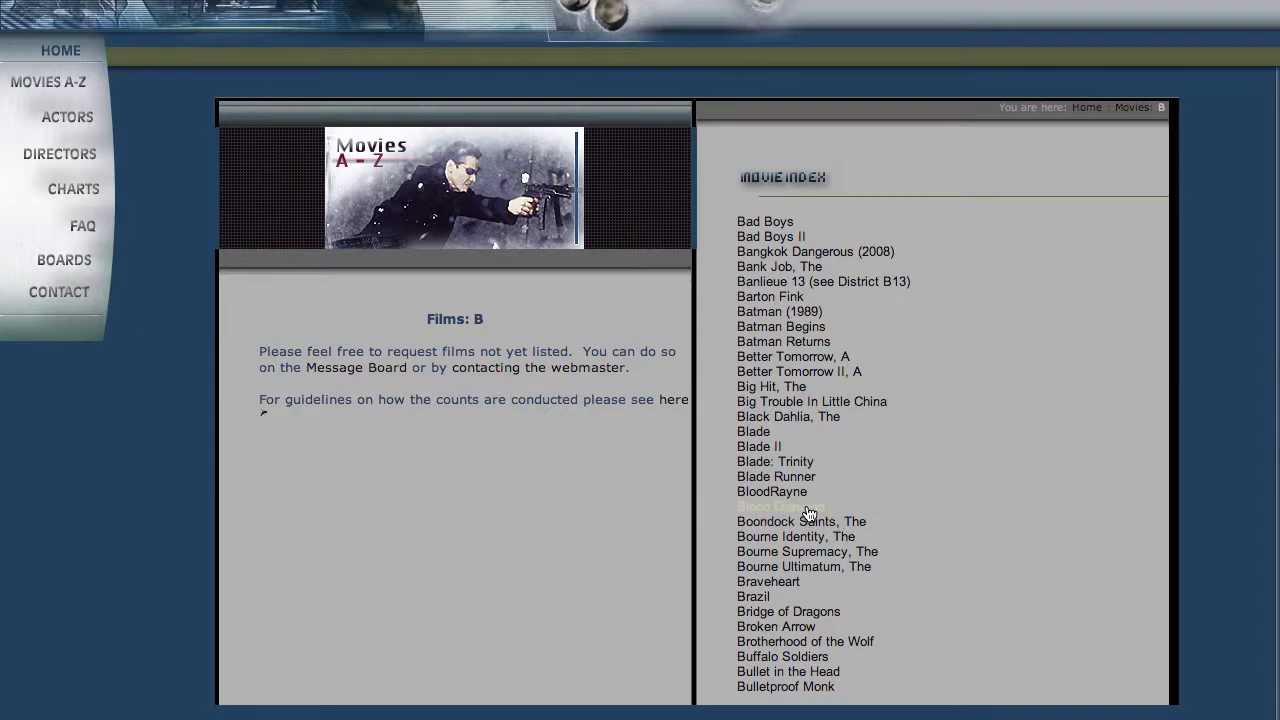
Open the Blood Diamond page from the B films index.
{"action": "left_click", "coordinate": [778, 508]}
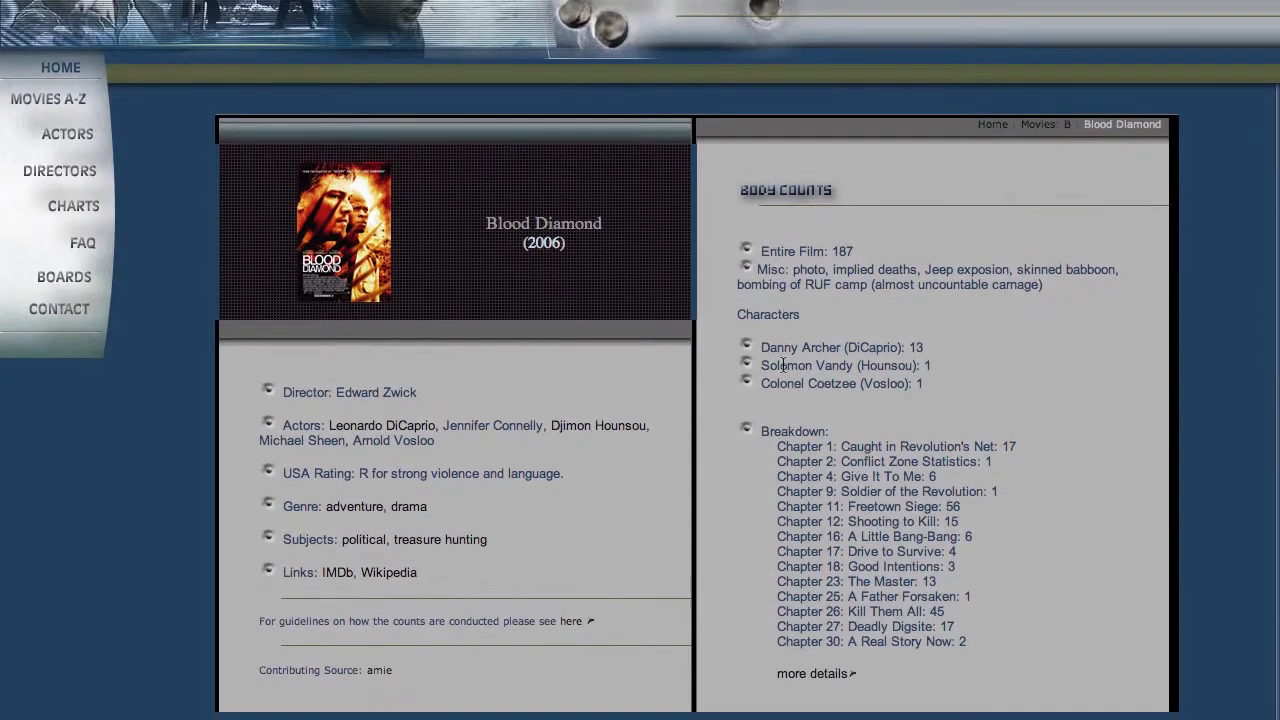
{"action": "mouse_move", "coordinate": [824, 236]}
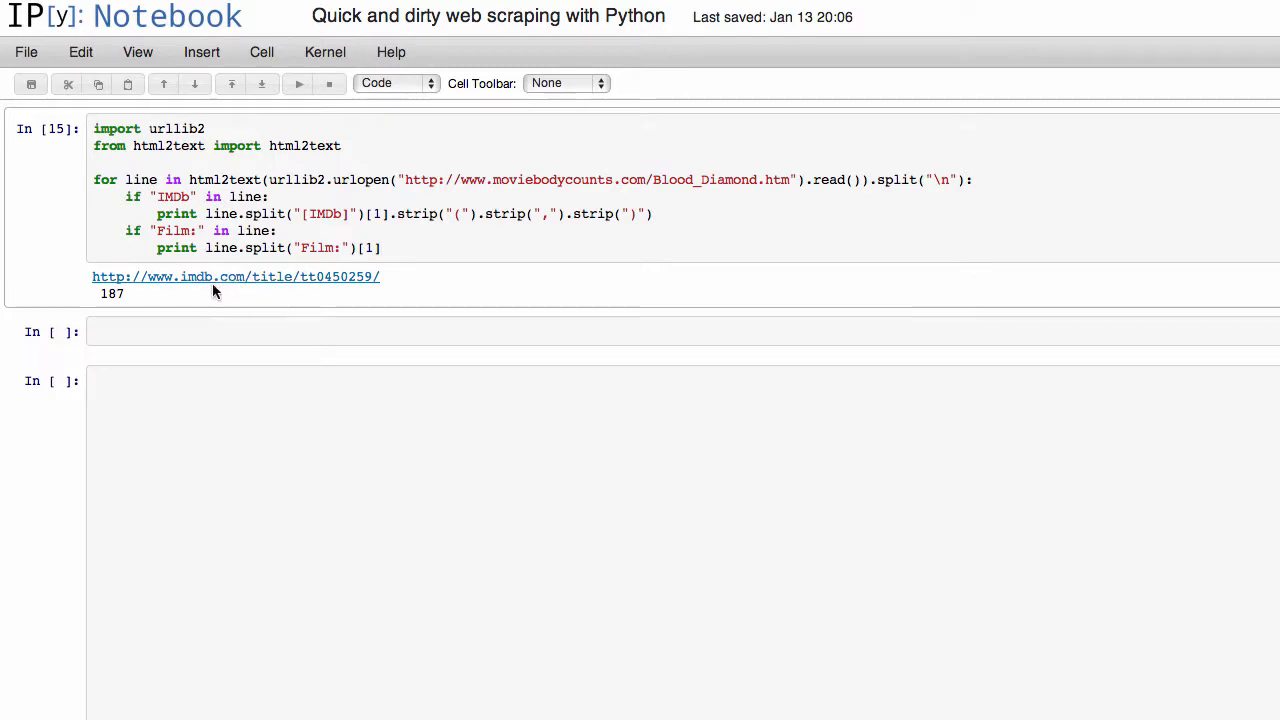
Follow the scraped Blood Diamond IMDb link to its IMDb page.
{"action": "left_click", "coordinate": [236, 276]}
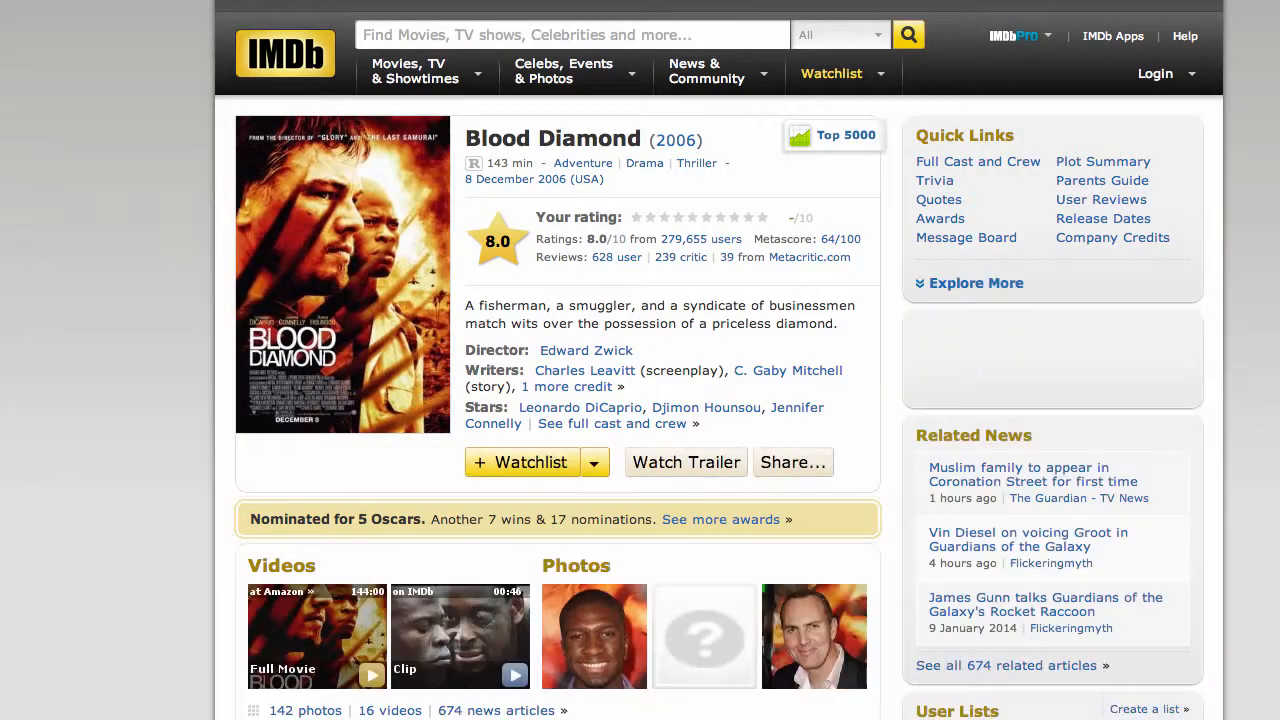